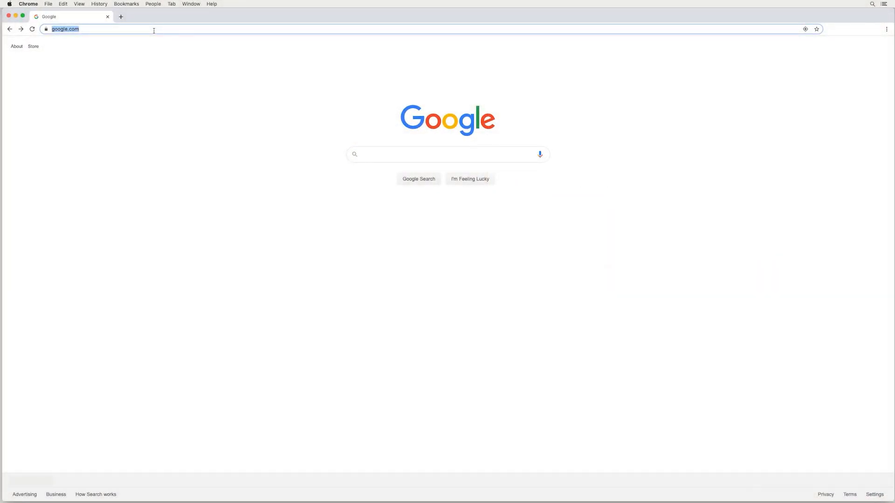
- Navigate the browser to canva.com
type("canva.com")
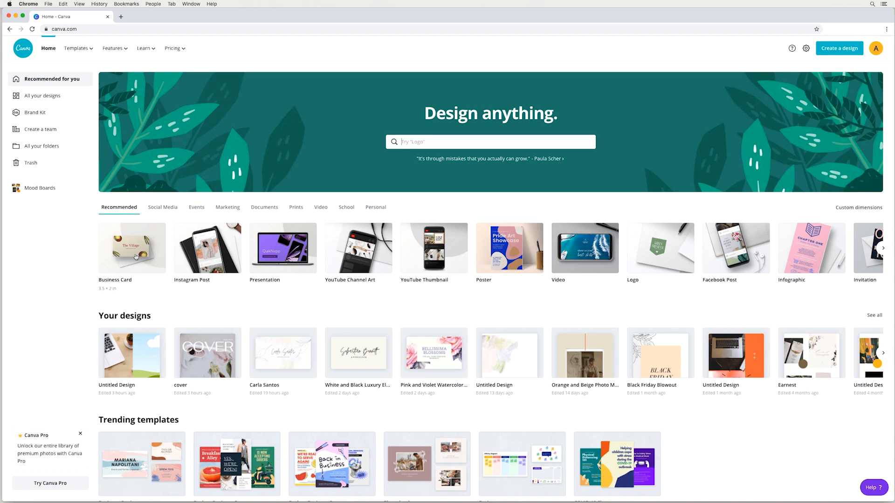
- Choose the Business Card design type to start a blank card
left_click(489, 142)
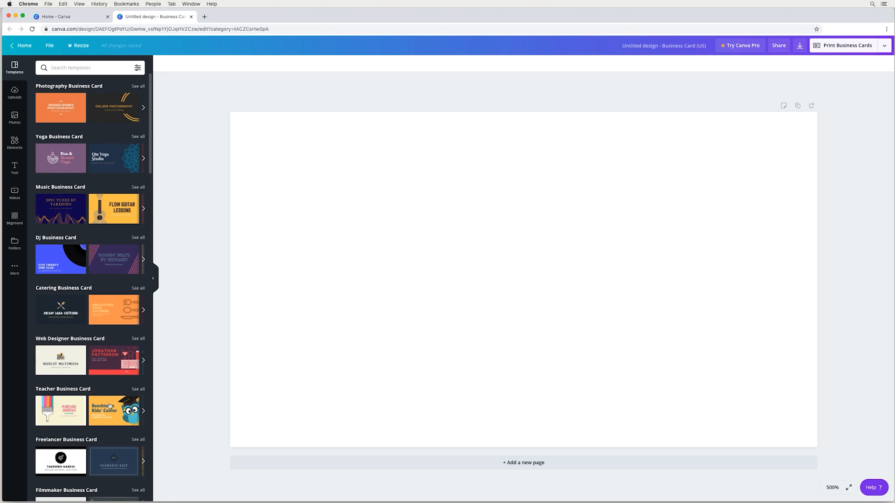
mouse_move(194, 315)
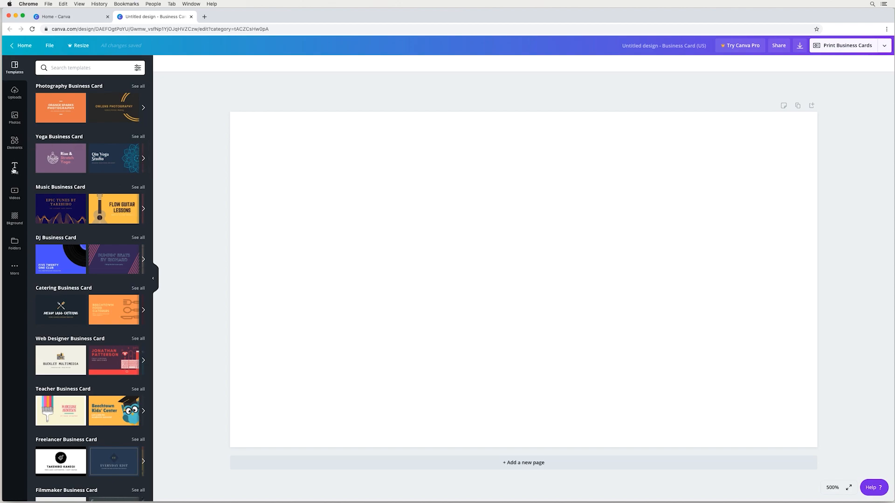
- Add a heading text box and enter the name Carla
left_click(14, 169)
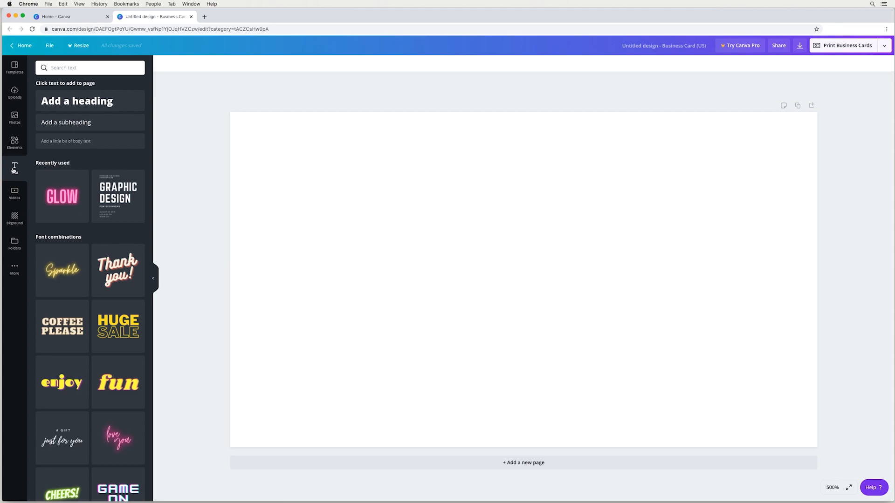
left_click(77, 101)
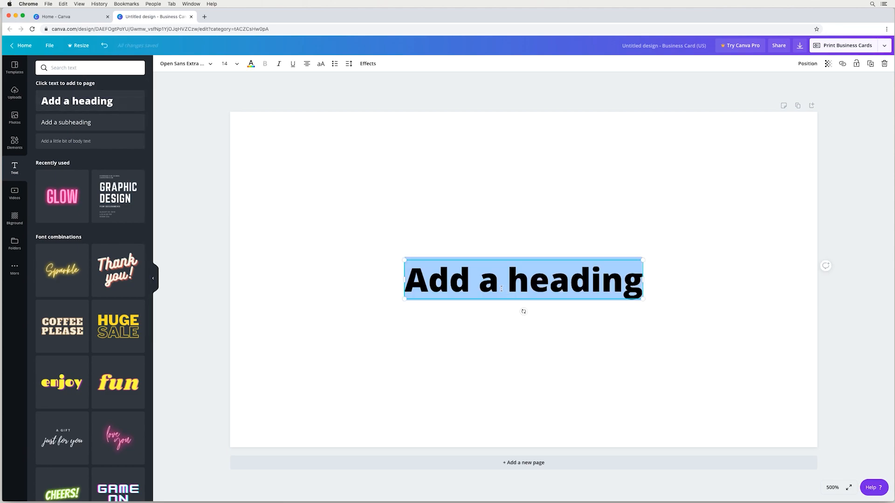
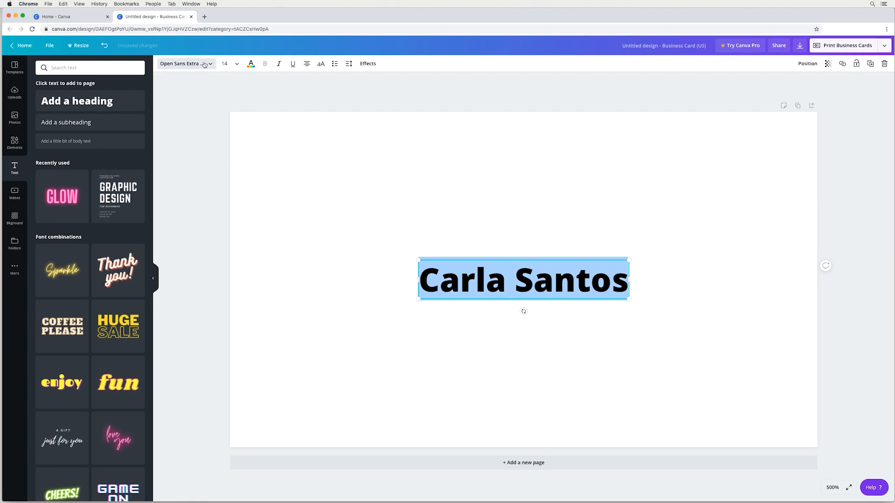
- Search the fonts for 'jo' and apply Jonathan script to the name
left_click(182, 64)
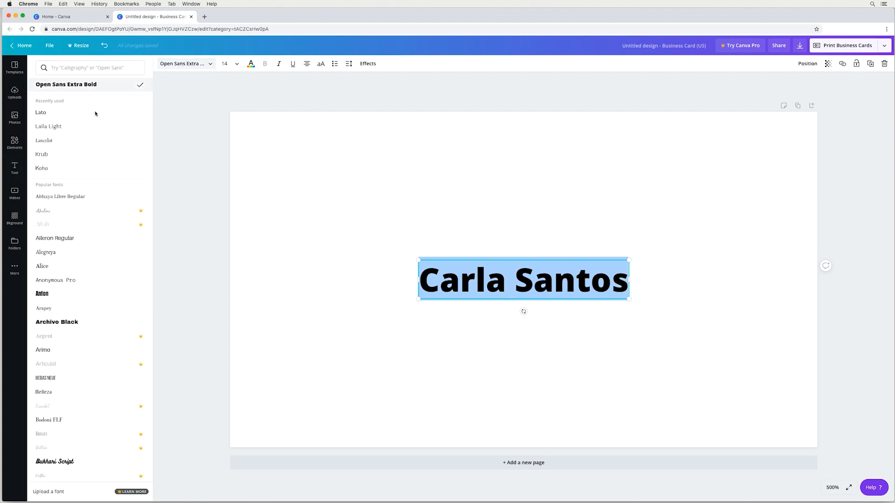
scroll("down", 3)
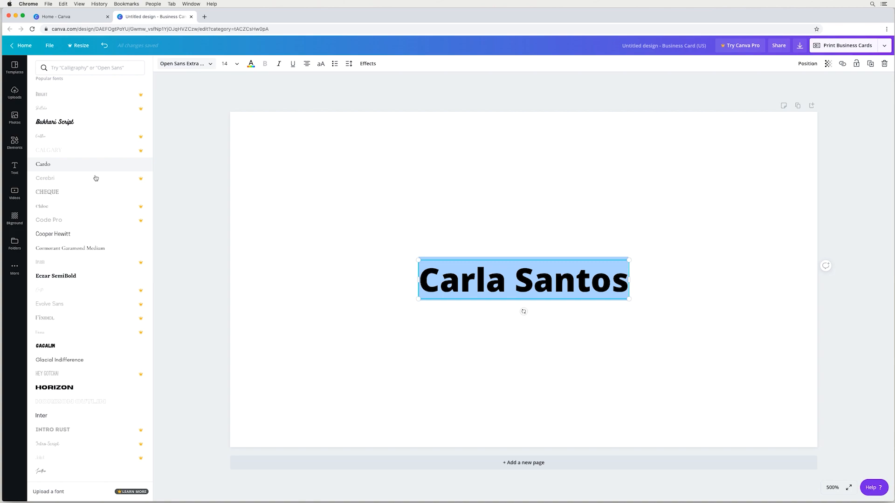
scroll("down", 3)
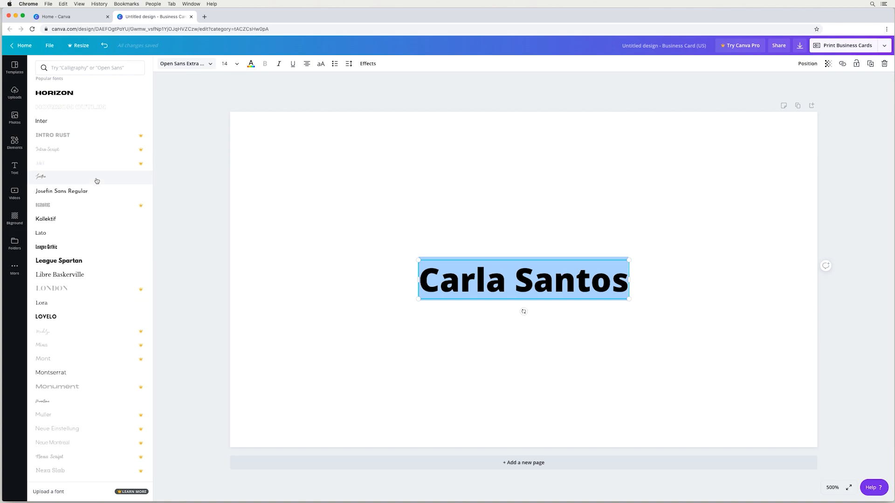
scroll("down", 3)
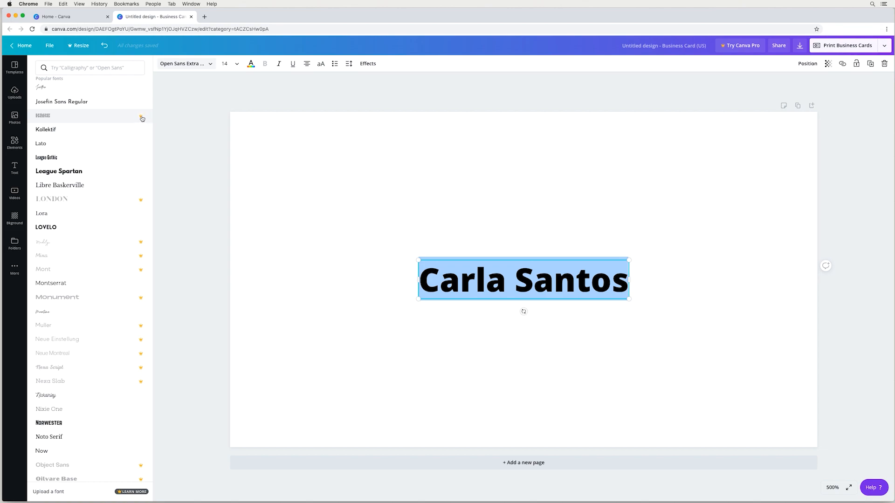
left_click(89, 68)
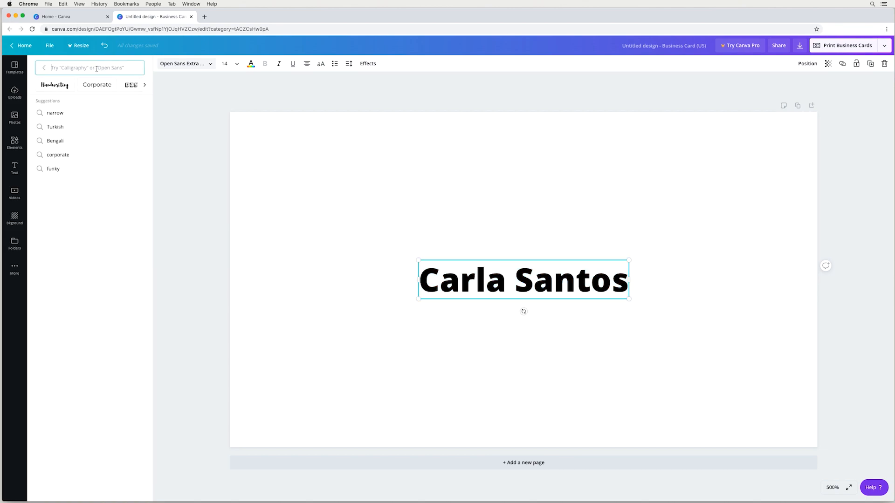
type("jo")
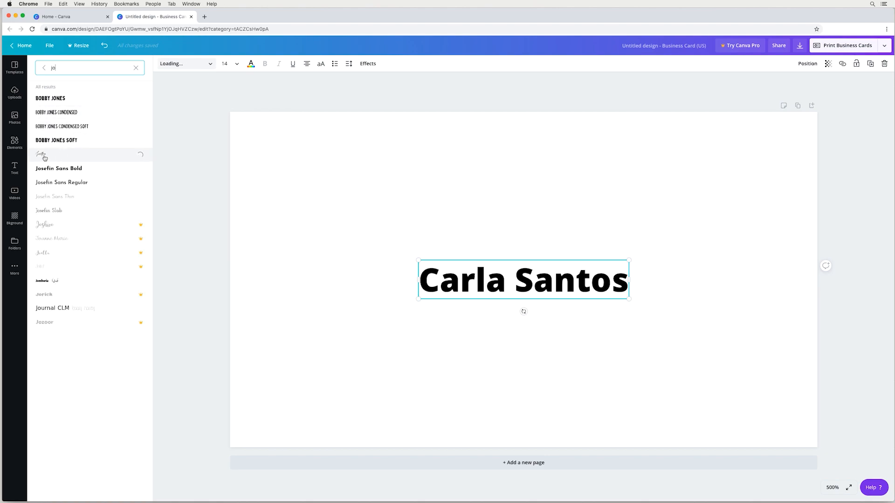
left_click(41, 154)
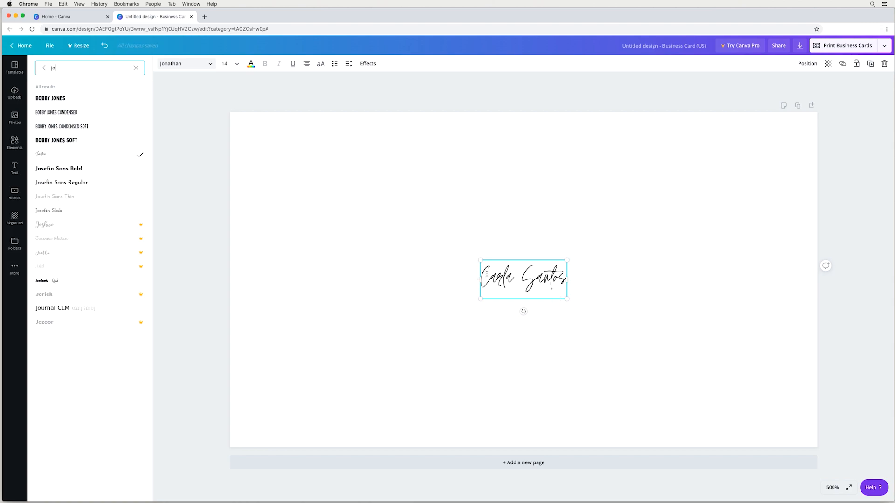
left_click(235, 64)
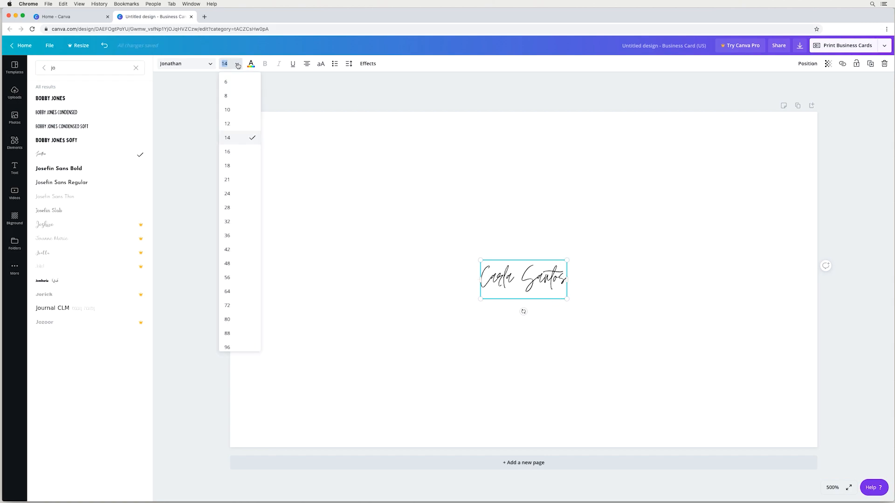
mouse_move(233, 194)
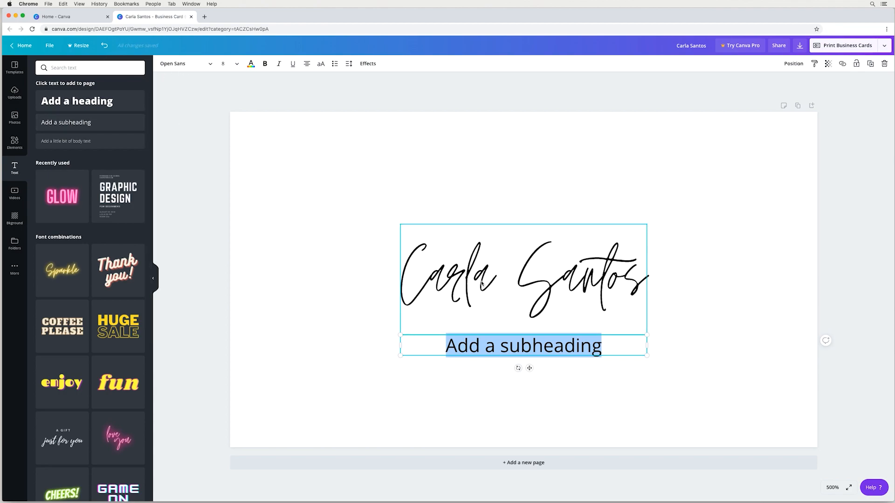
- Enter the subtitle 'pottery studio' and set it in all capitals
type("pottery stu")
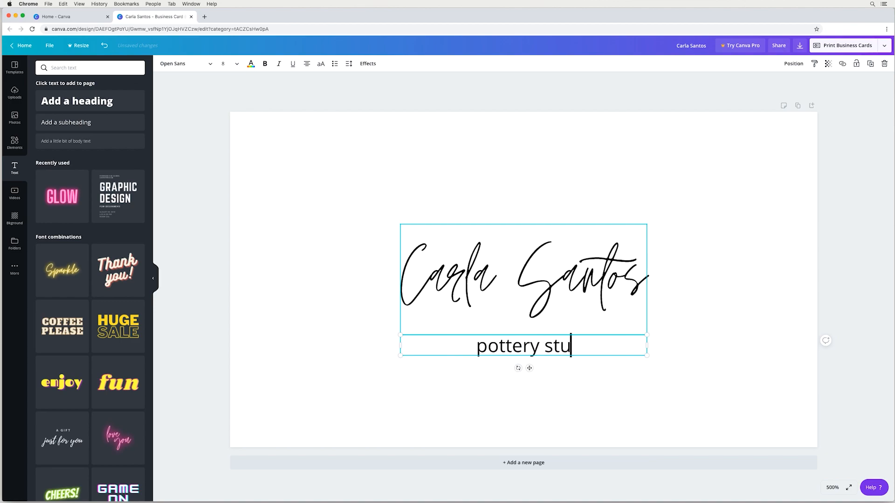
type("dio")
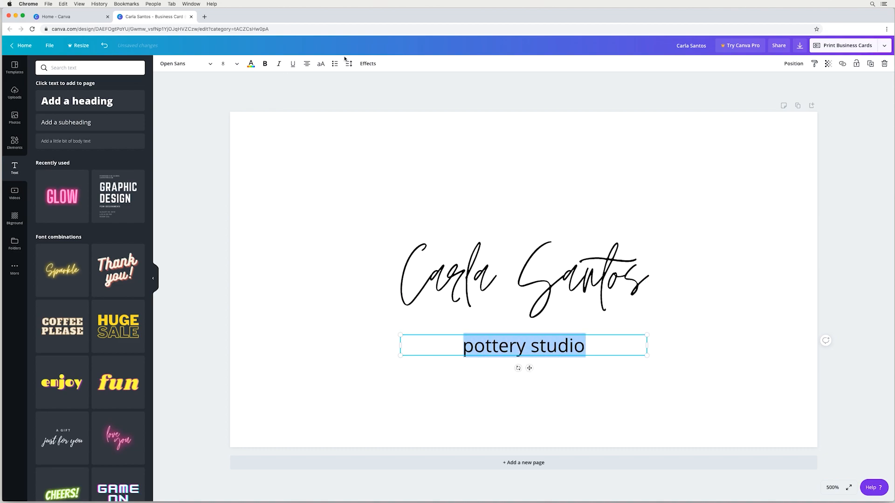
left_click(321, 63)
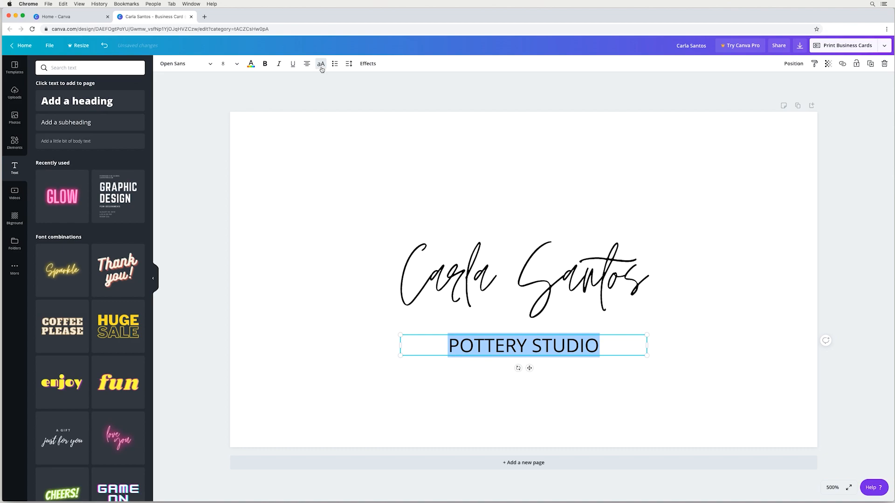
mouse_move(321, 64)
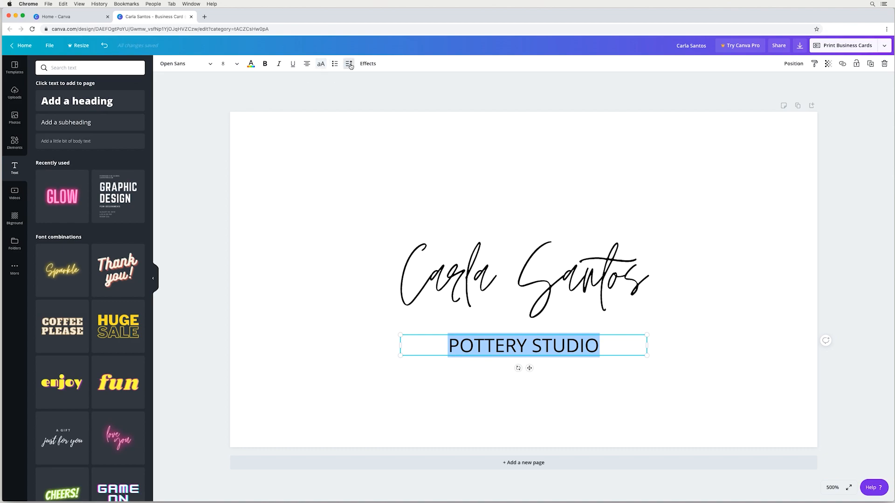
- Raise the subtitle's line height slightly and widen its letter spacing
left_click(347, 63)
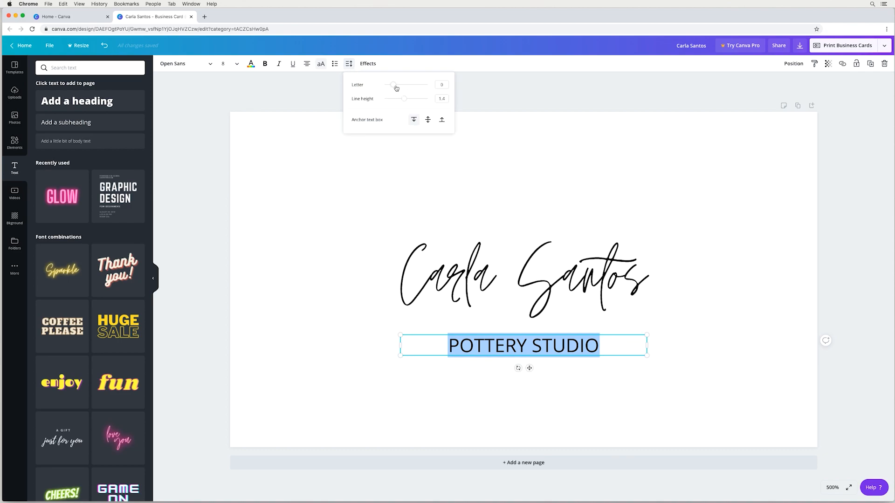
left_click_drag(404, 98, 407, 98)
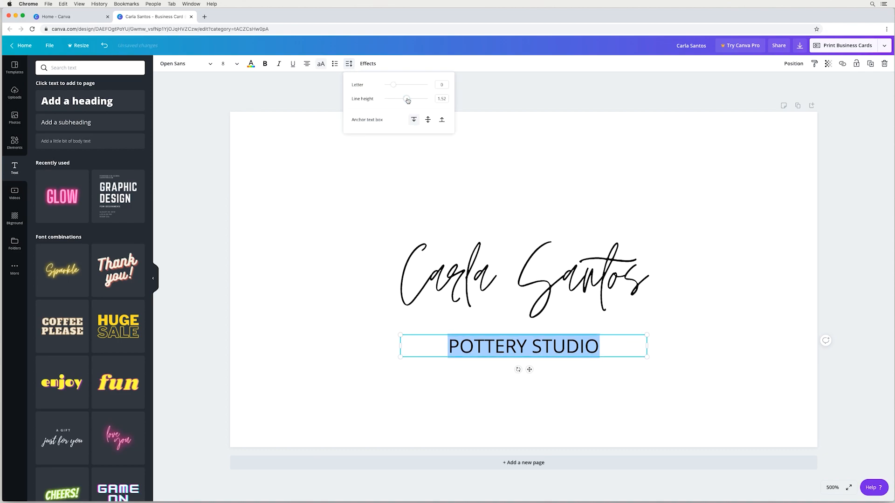
left_click_drag(393, 85, 398, 85)
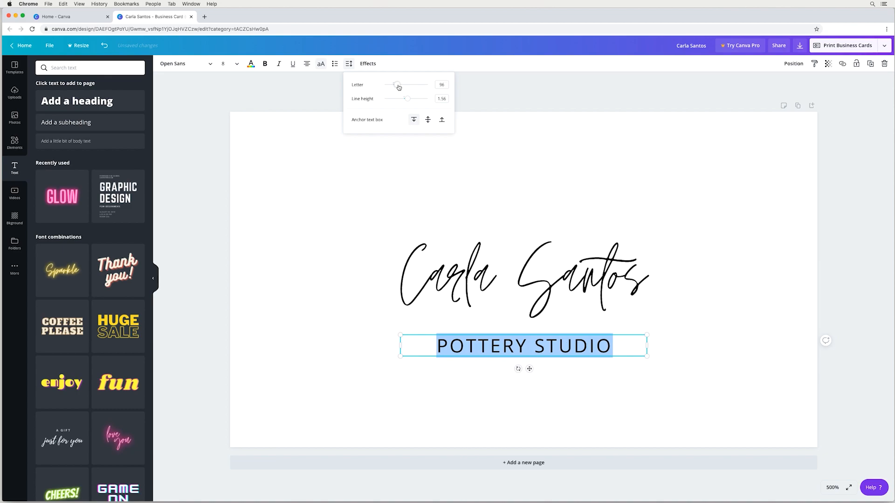
left_click_drag(398, 85, 407, 85)
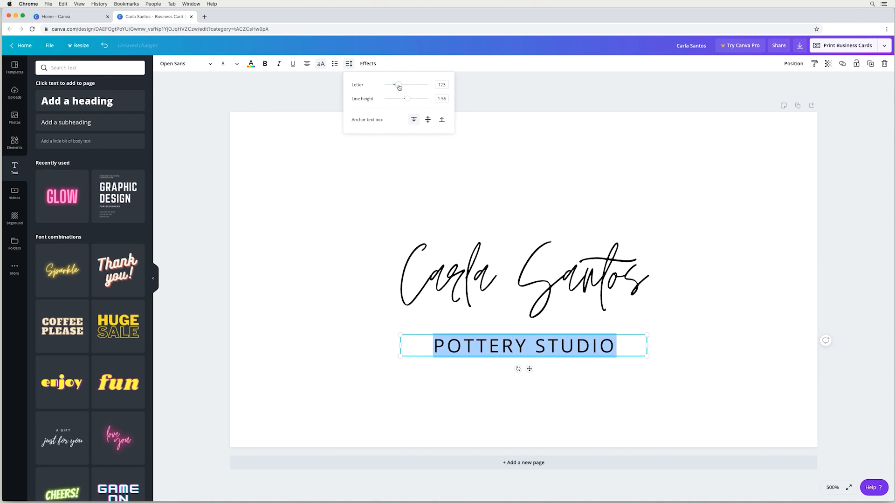
left_click_drag(398, 84, 401, 85)
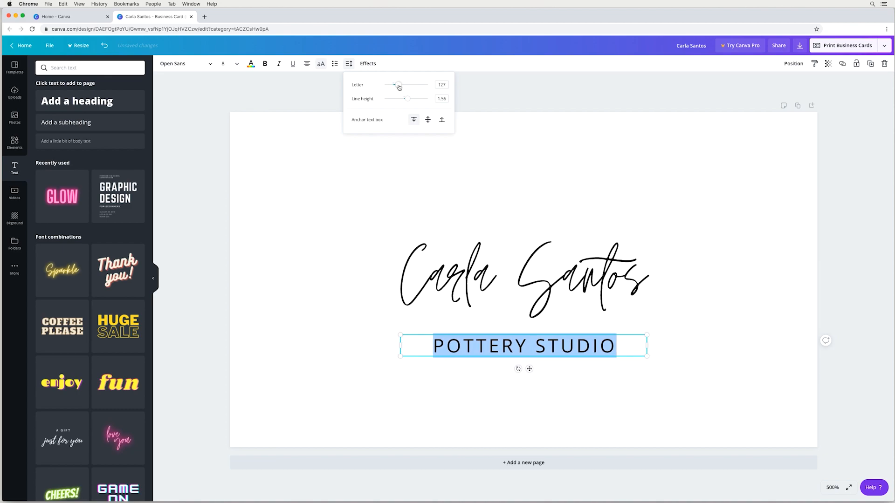
- Reduce the subtitle size, set it in Gilda Display, and deselect to view the card
left_click(230, 64)
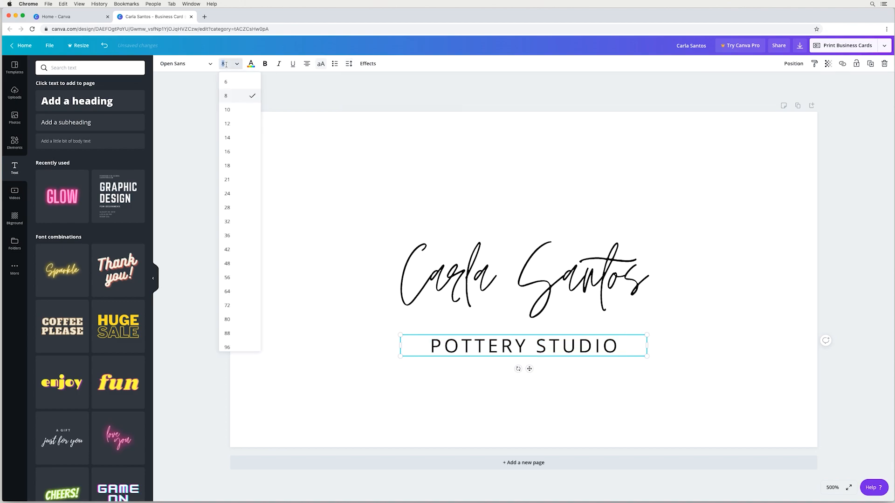
type("5")
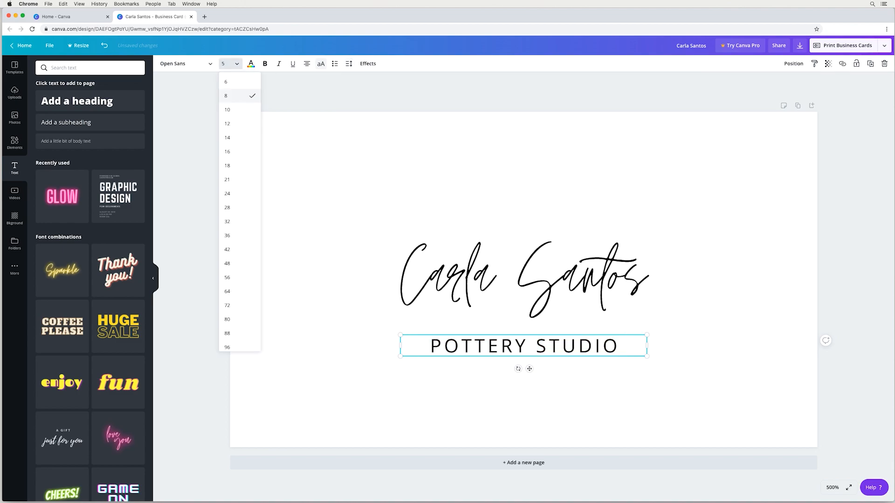
type("jo")
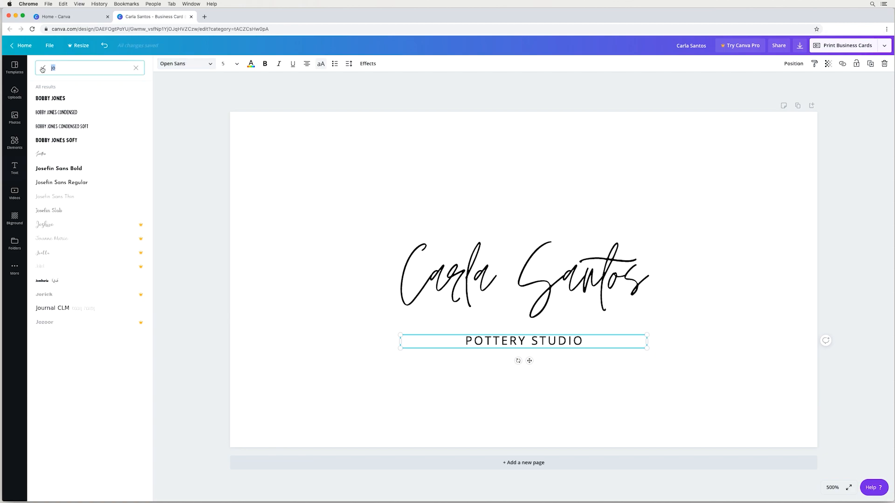
type("gilda display")
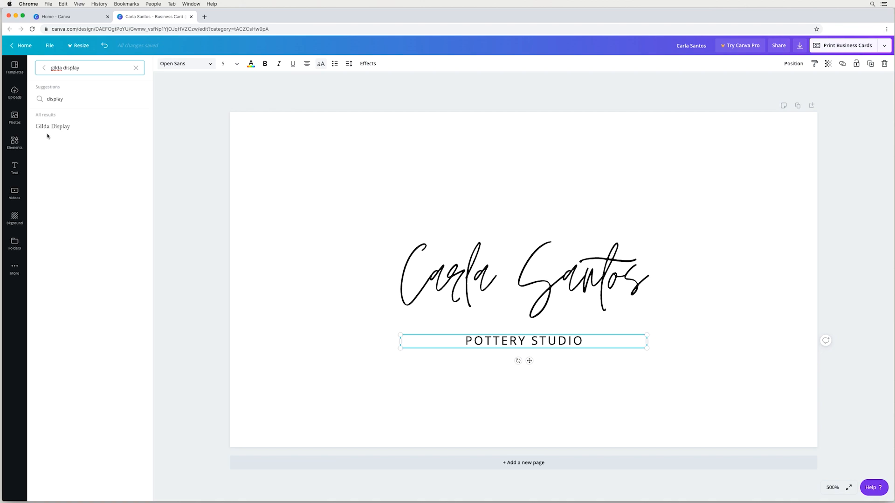
left_click(52, 126)
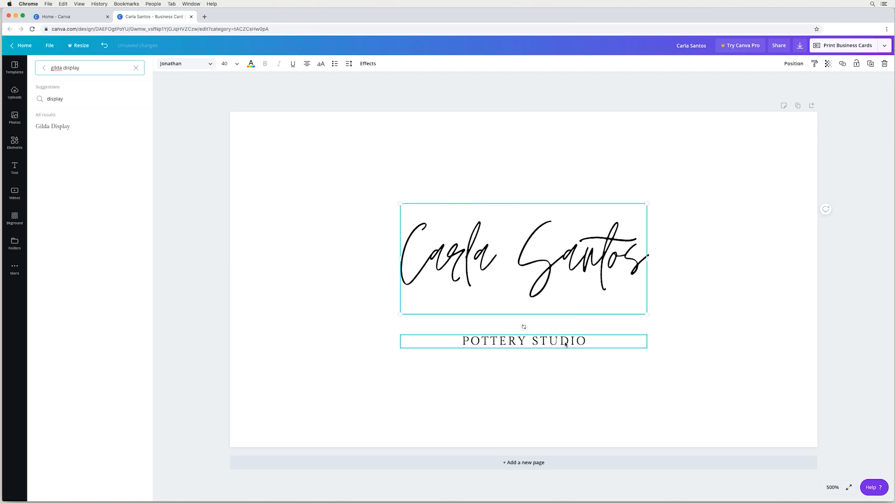
left_click(52, 126)
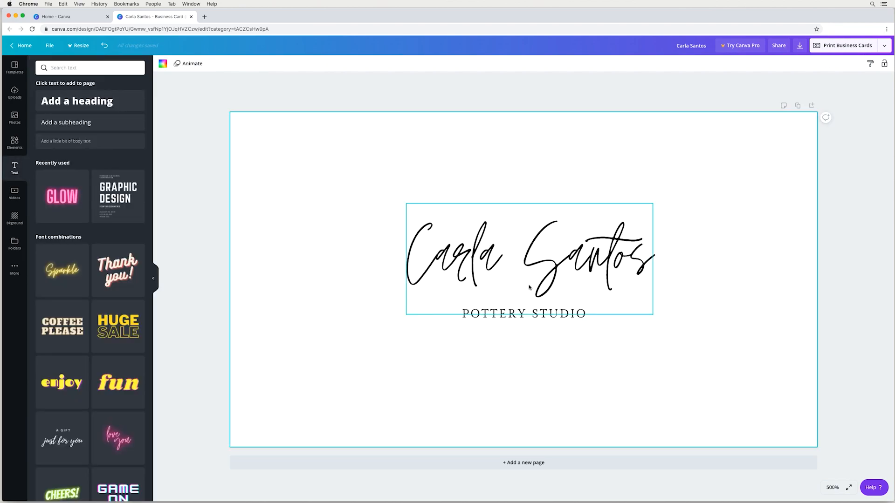
left_click(371, 273)
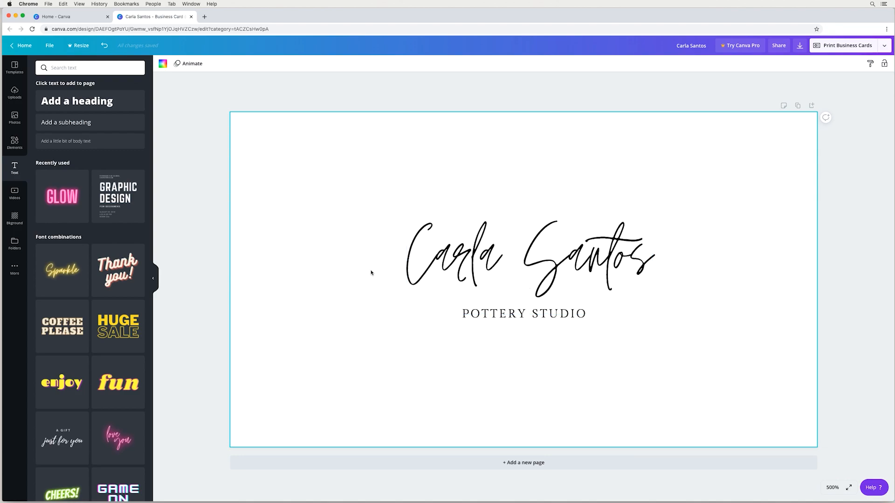
mouse_move(208, 203)
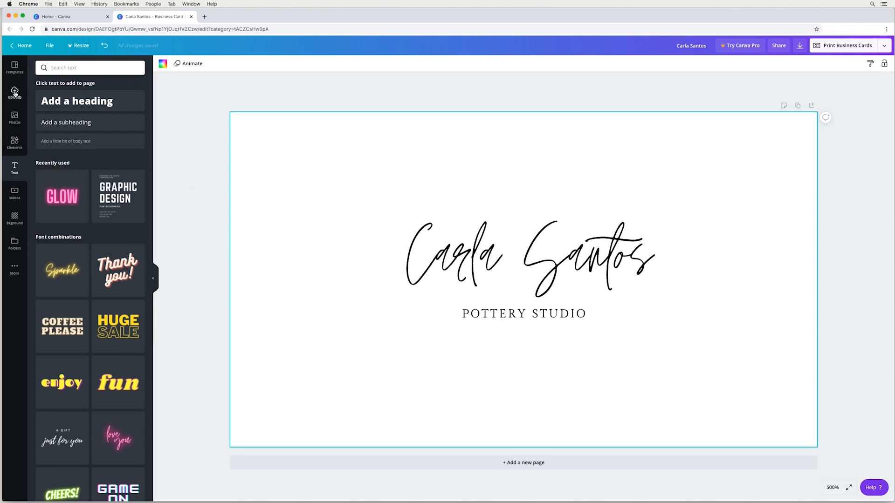
- Upload Pastel Canvas.jpg from the device into the Uploads library
left_click(14, 93)
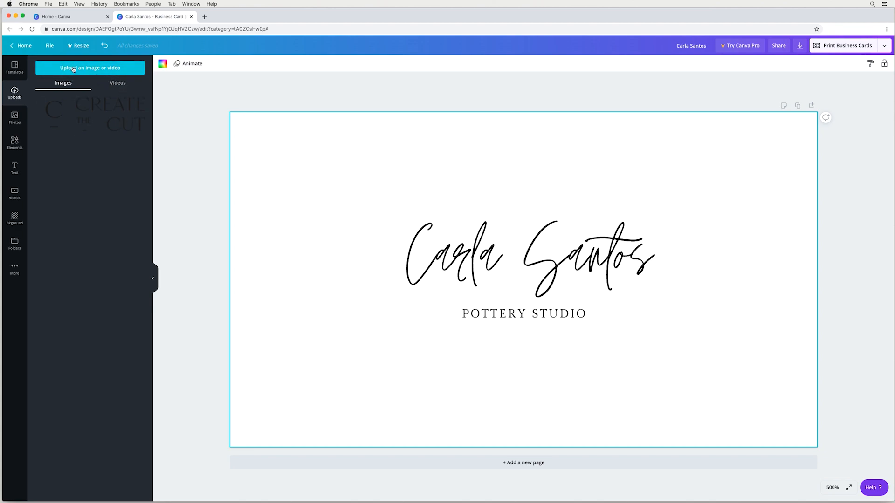
left_click(90, 68)
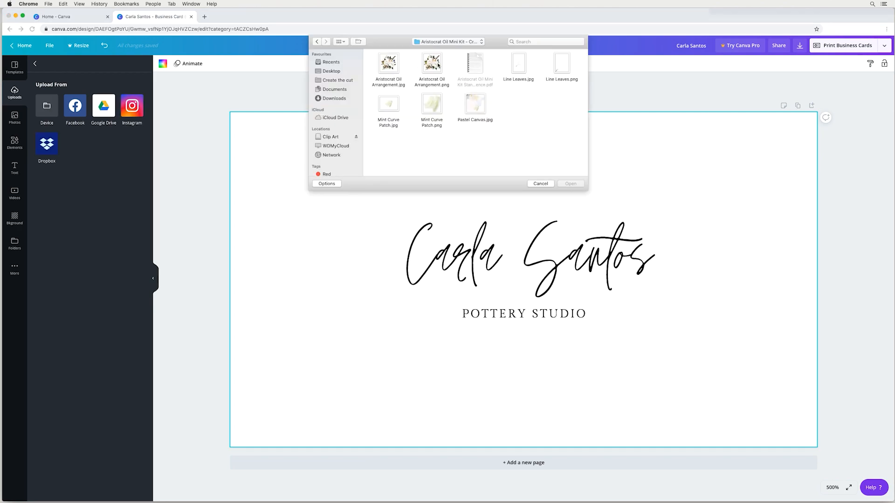
left_click(432, 62)
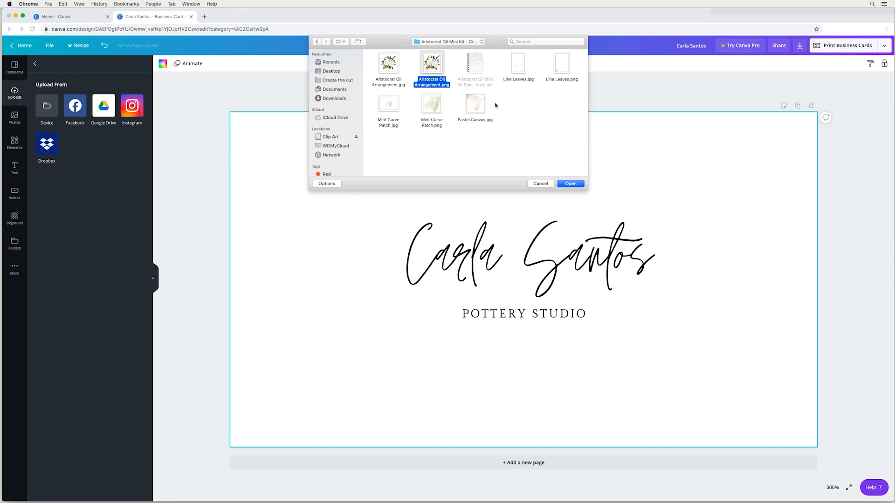
left_click(474, 104)
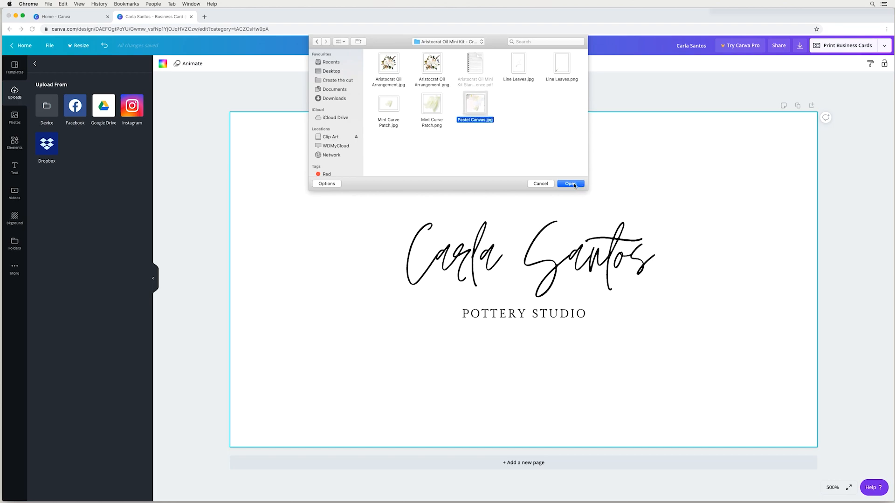
left_click(571, 184)
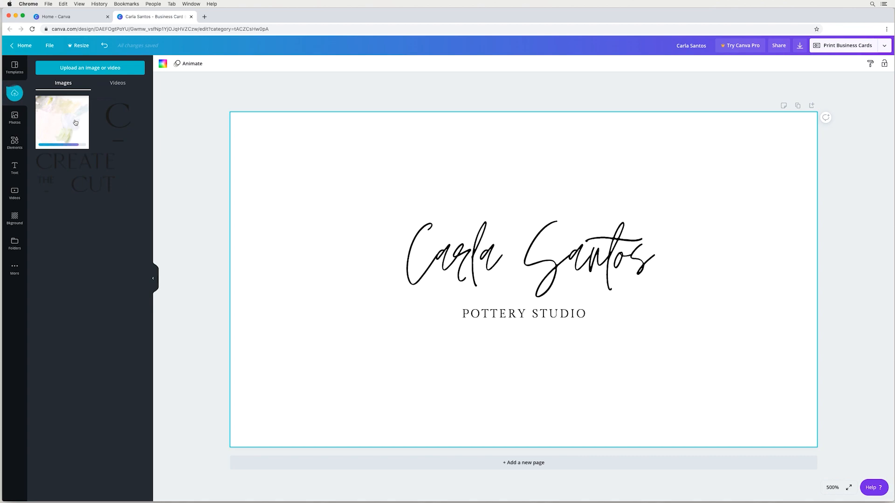
left_click(14, 92)
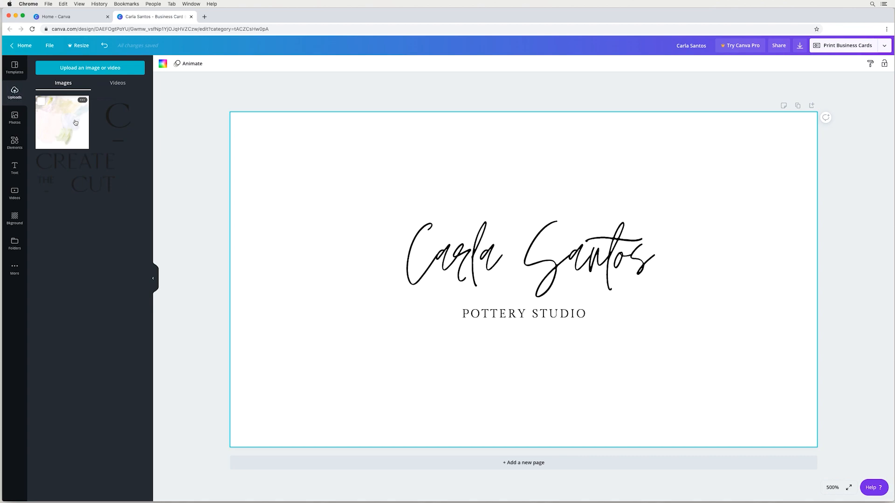
- Place the pastel canvas texture on the card as its background
left_click(61, 122)
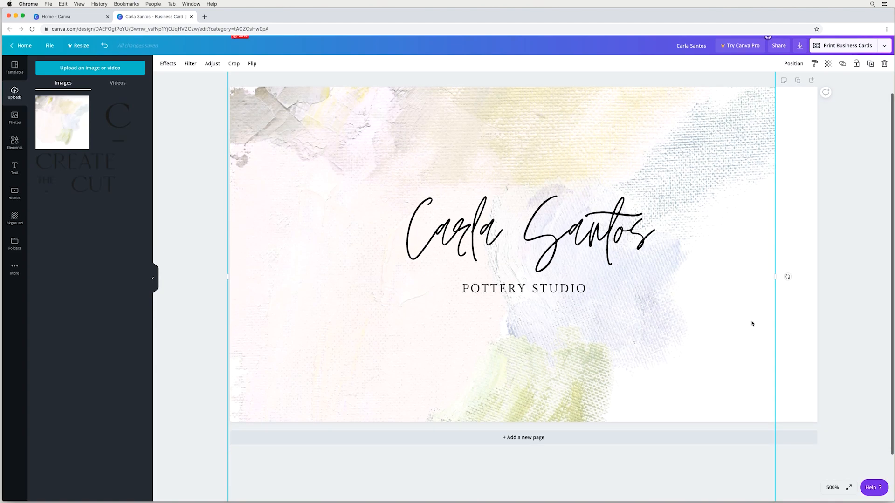
scroll("down", 3)
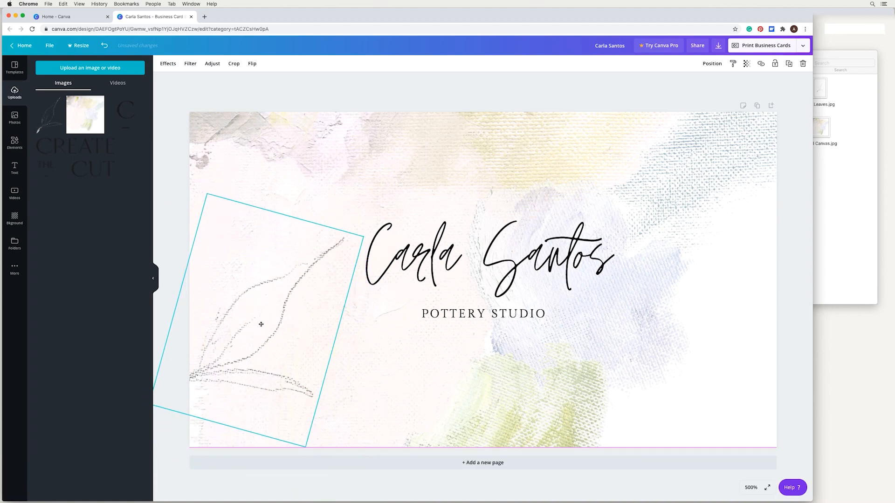
- Place one leaf sprig at left, rotate the second to about -156 degrees toward top right
left_click_drag(261, 325, 278, 279)
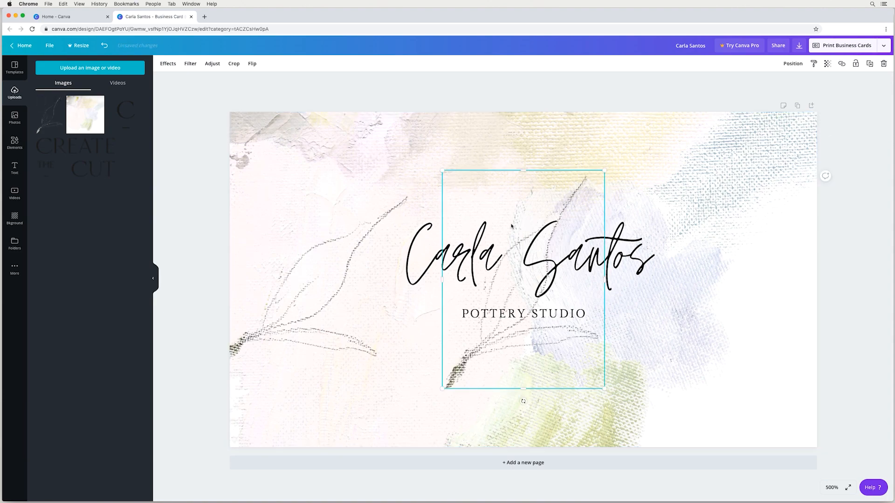
left_click_drag(523, 279, 703, 195)
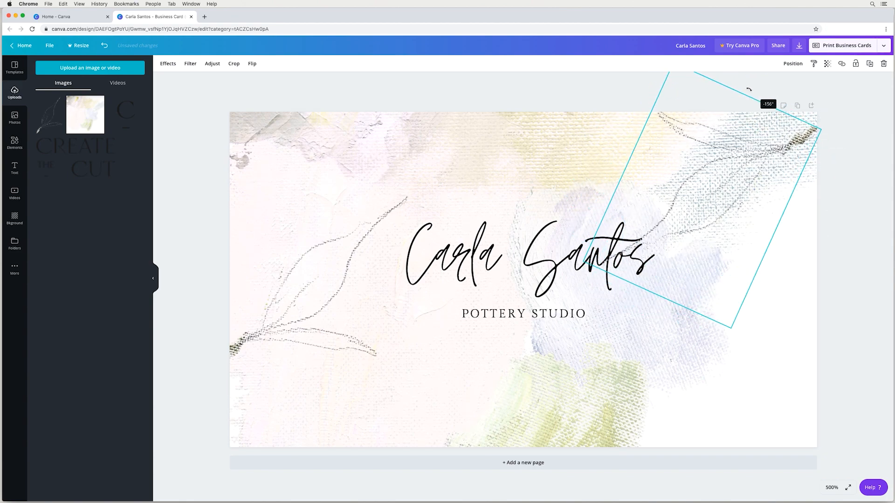
left_click_drag(748, 88, 745, 203)
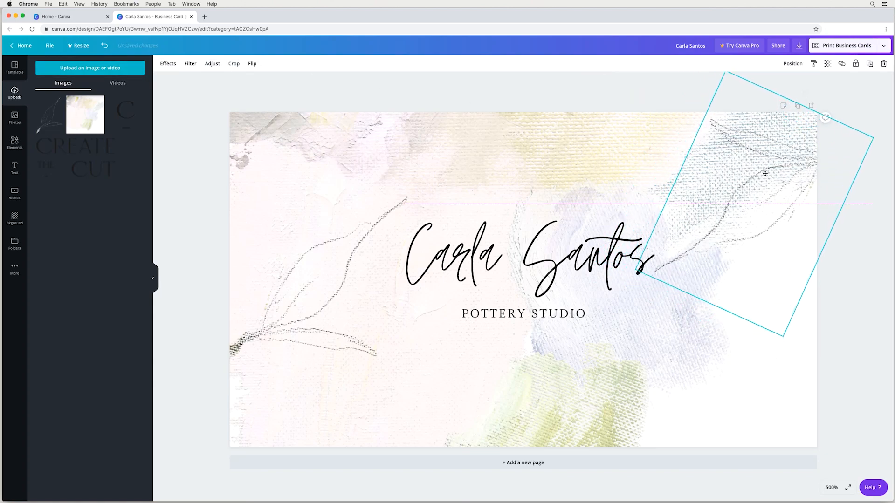
left_click_drag(765, 174, 730, 222)
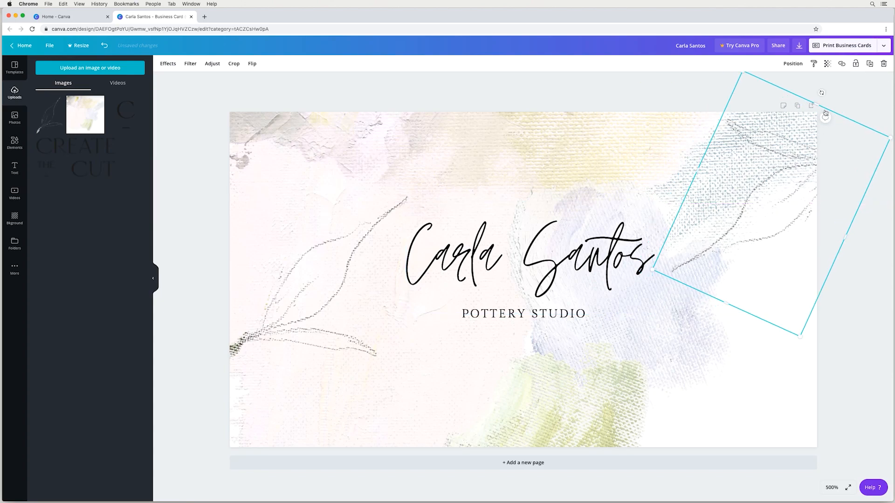
- Fine-tune both sprigs along the left and right edges, then select the background
left_click_drag(823, 93, 806, 80)
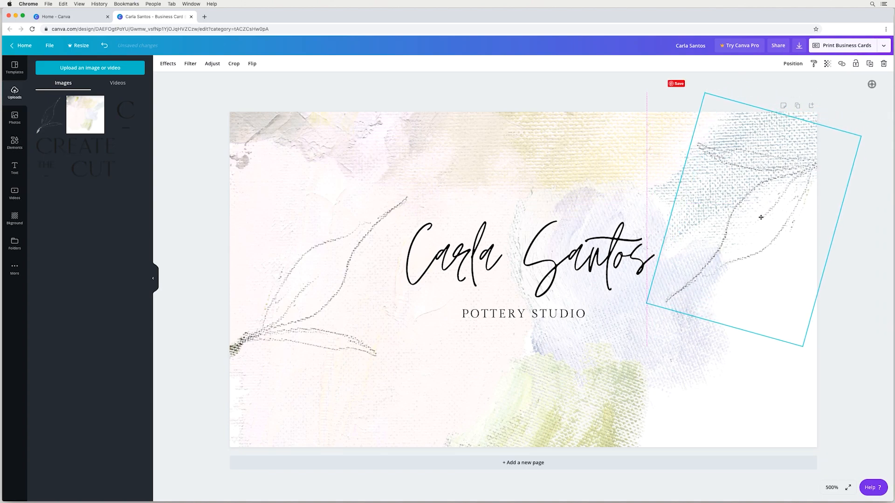
left_click_drag(761, 217, 748, 202)
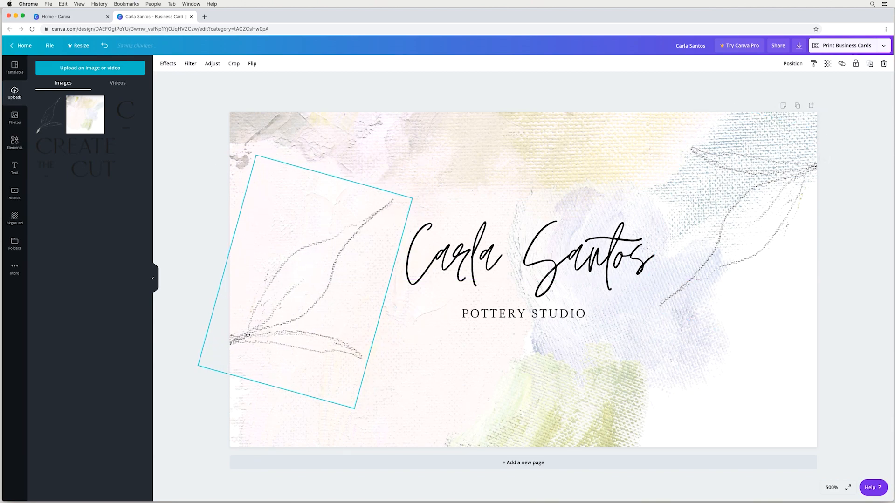
left_click_drag(247, 335, 769, 173)
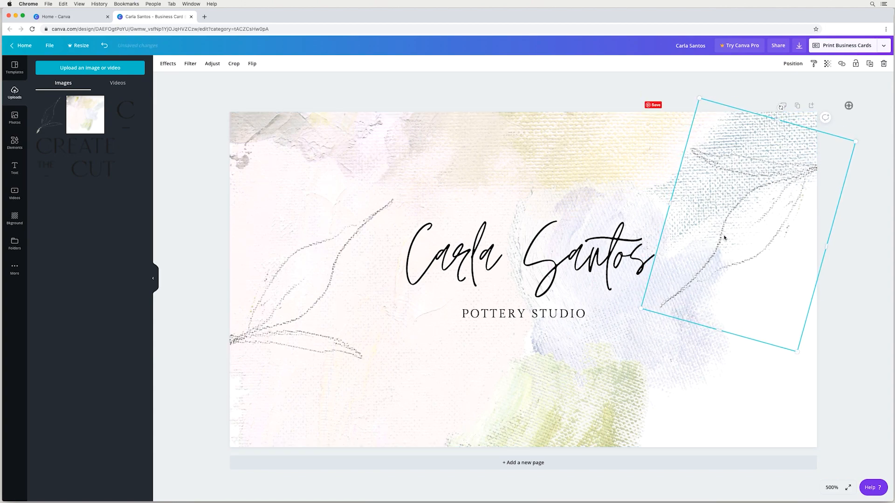
left_click(565, 166)
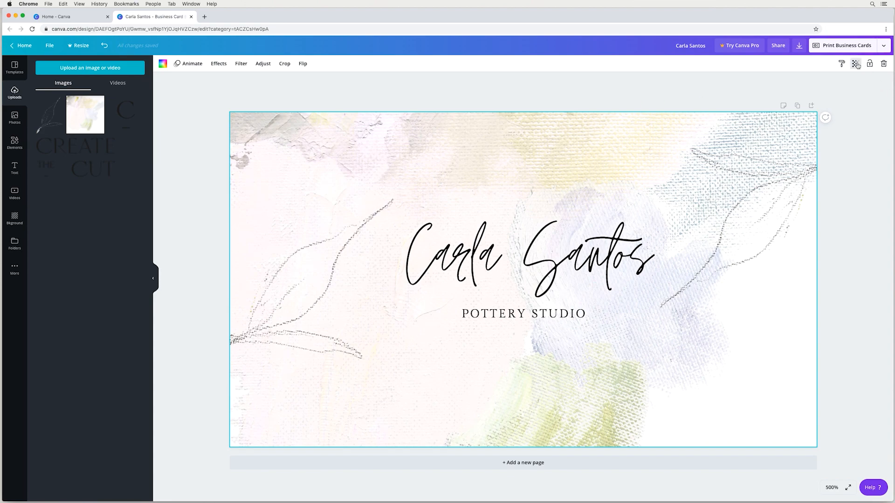
mouse_move(856, 63)
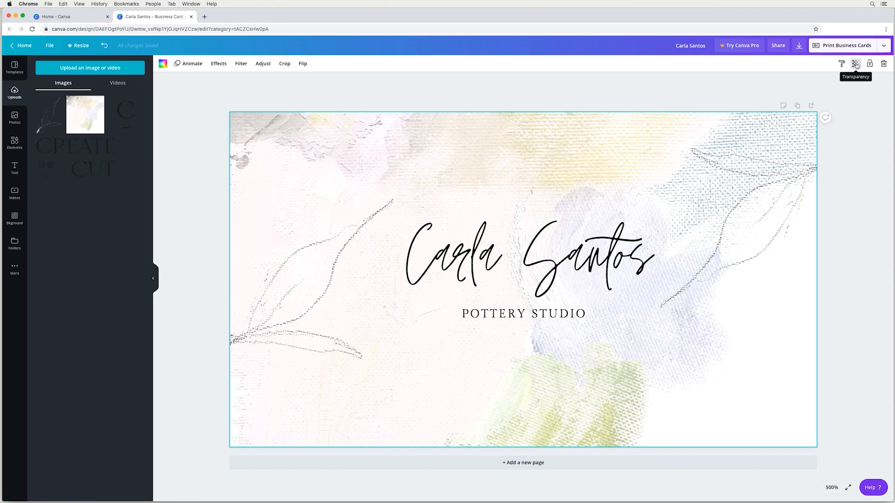
- Adjust the background image's transparency slider, settling it at 70
left_click(856, 63)
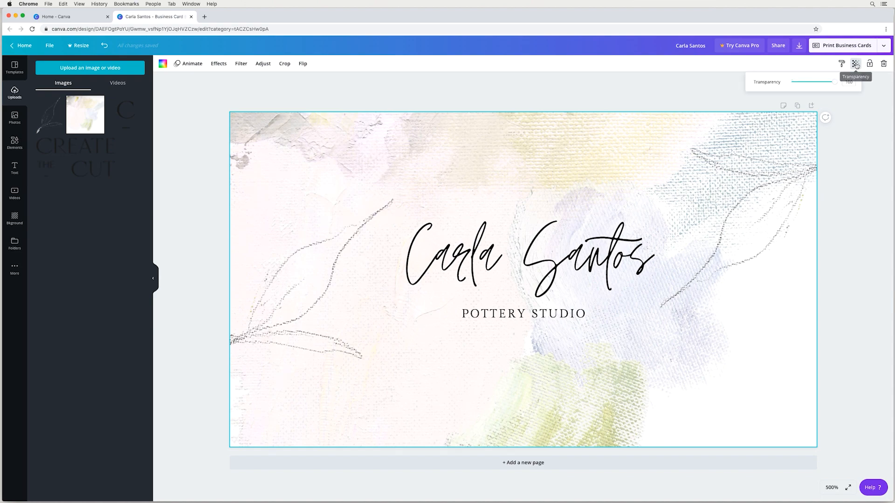
left_click_drag(820, 82, 800, 82)
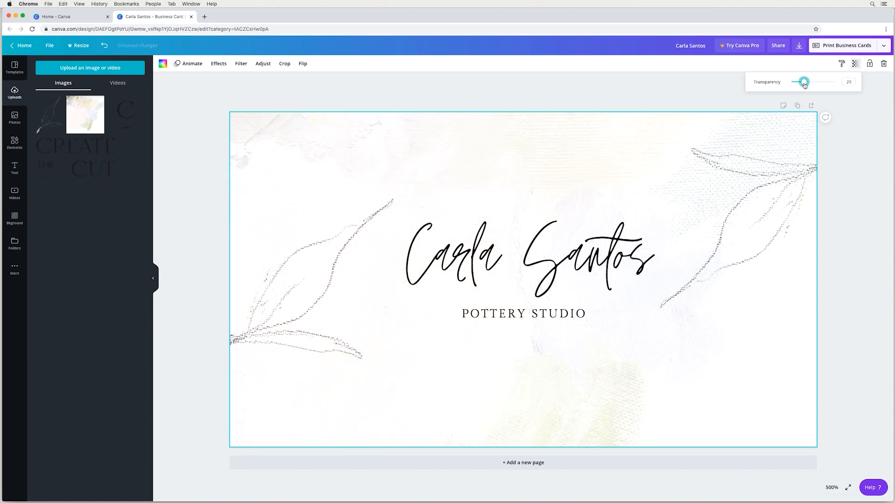
left_click_drag(801, 82, 815, 82)
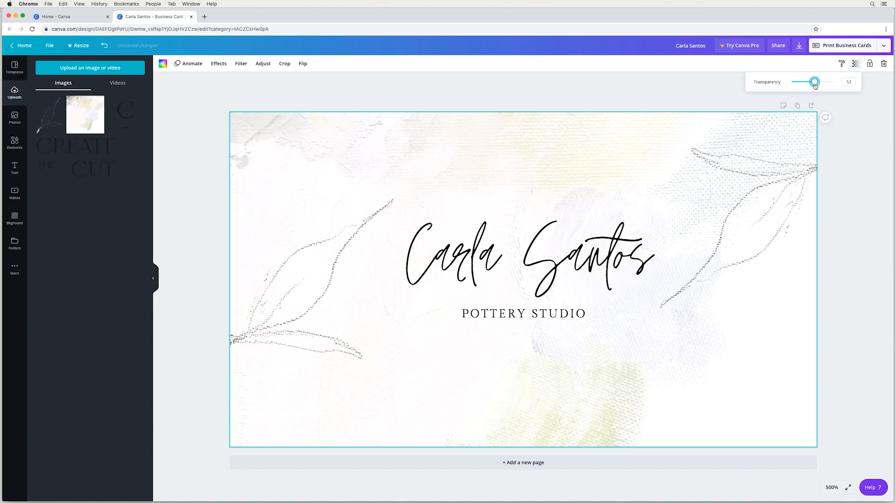
left_click_drag(815, 82, 818, 82)
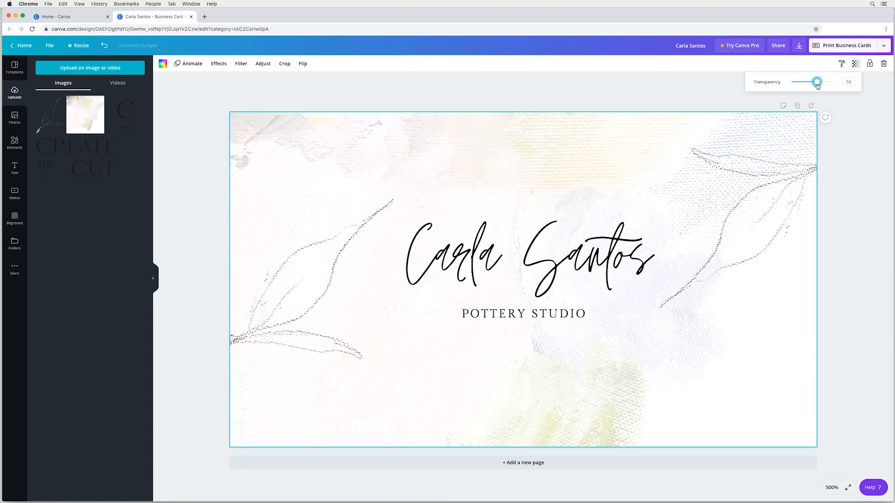
left_click_drag(816, 82, 818, 82)
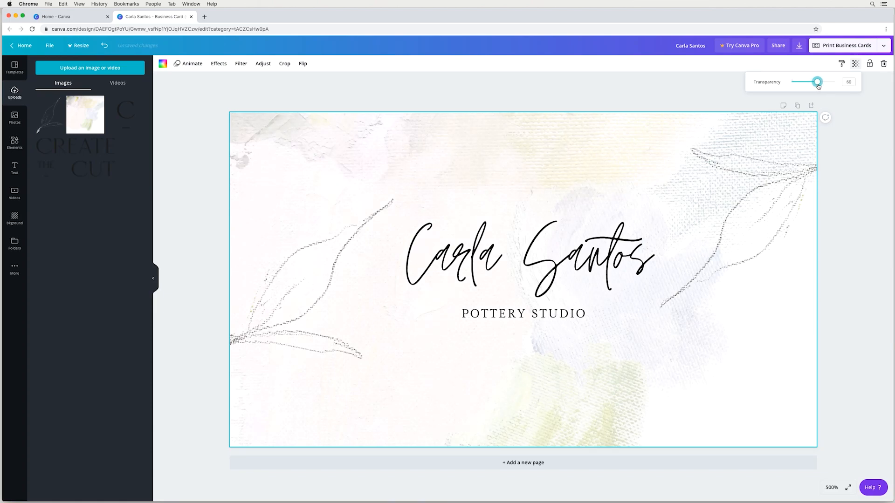
left_click_drag(817, 82, 822, 82)
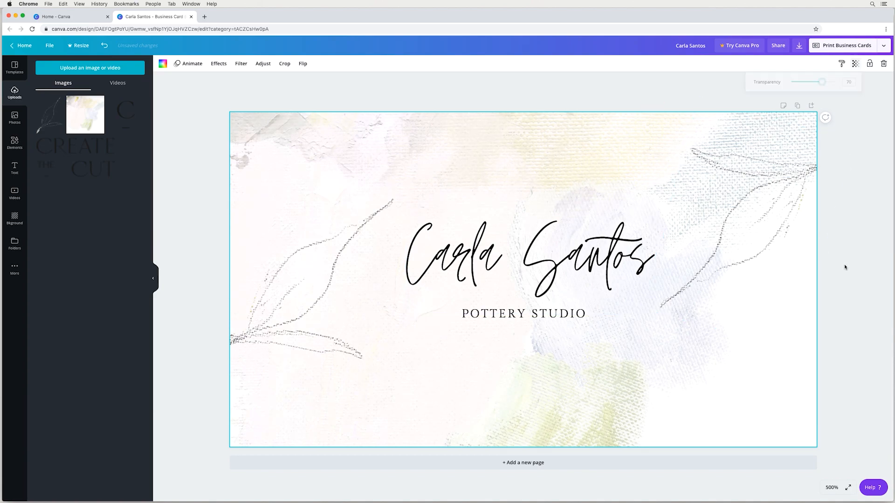
left_click(528, 260)
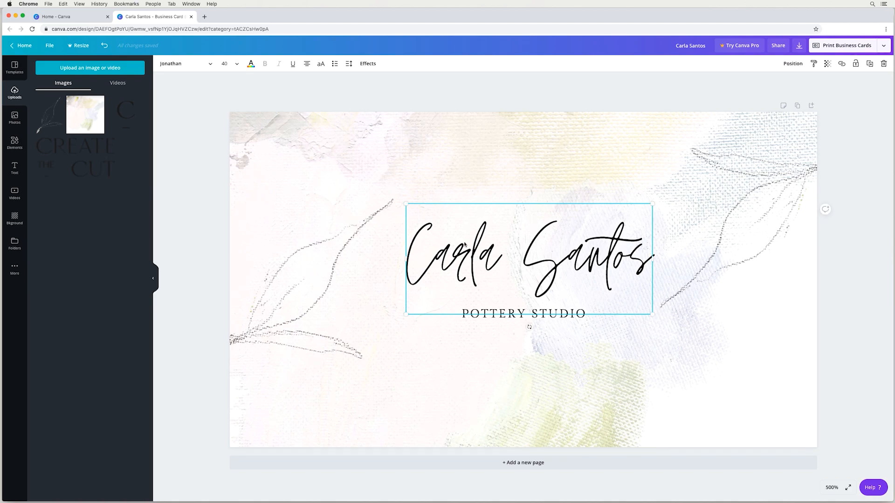
left_click(251, 63)
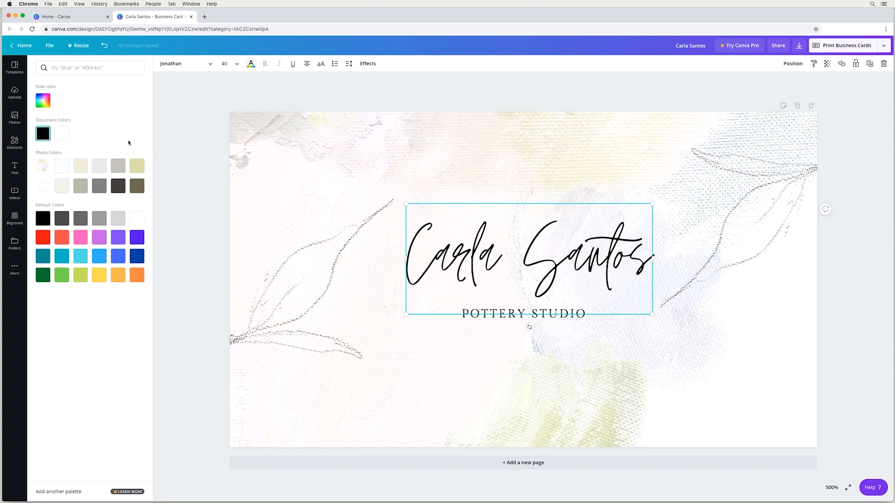
left_click(118, 186)
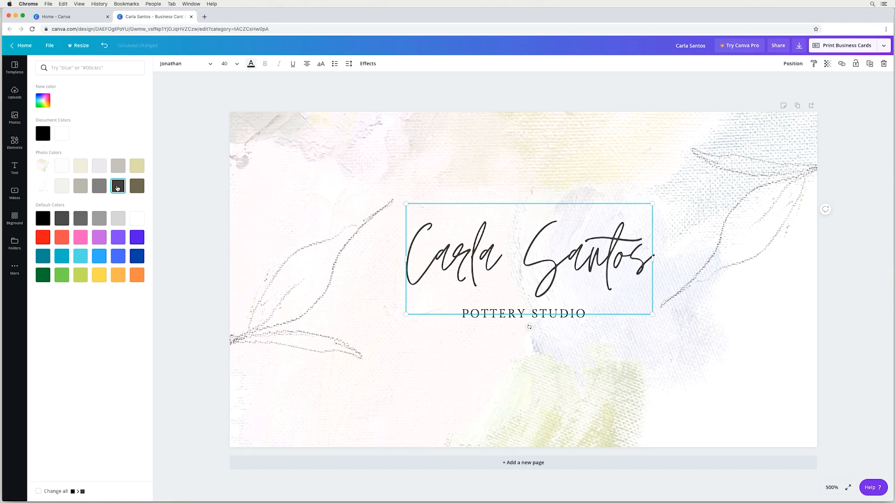
- Recolour the POTTERY STUDIO subtitle with the dark olive photo colour and deselect
left_click(522, 313)
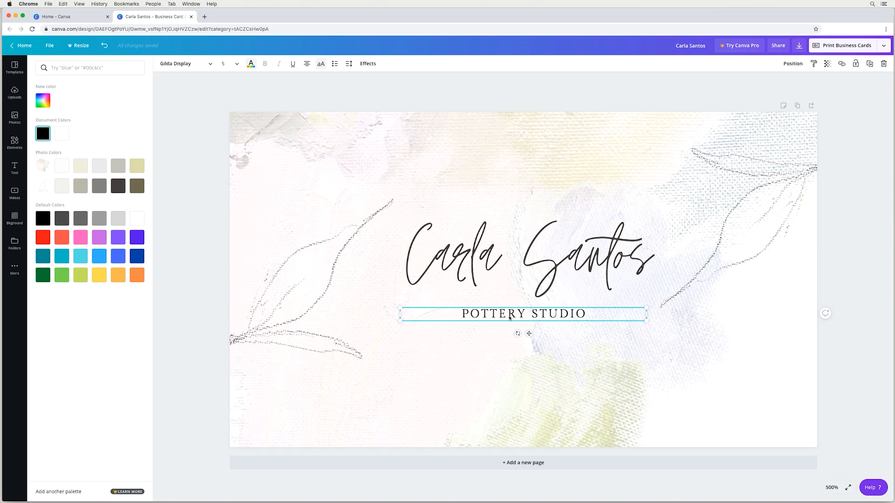
left_click(137, 186)
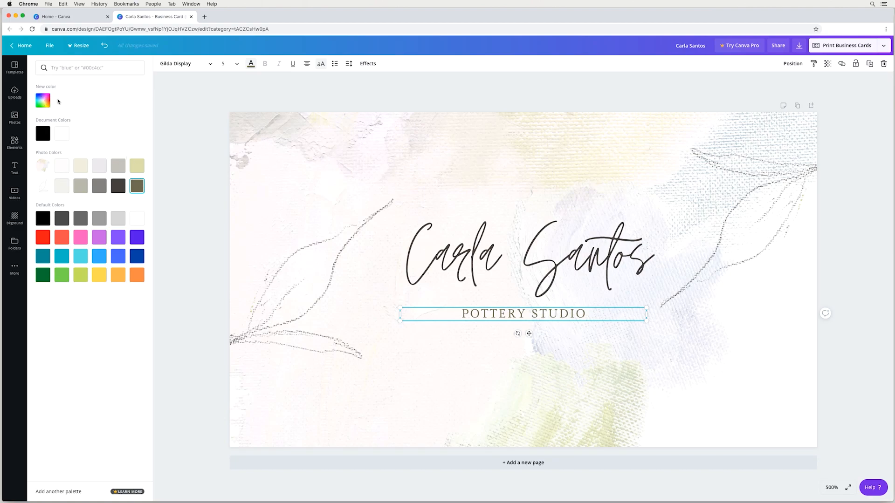
left_click(43, 101)
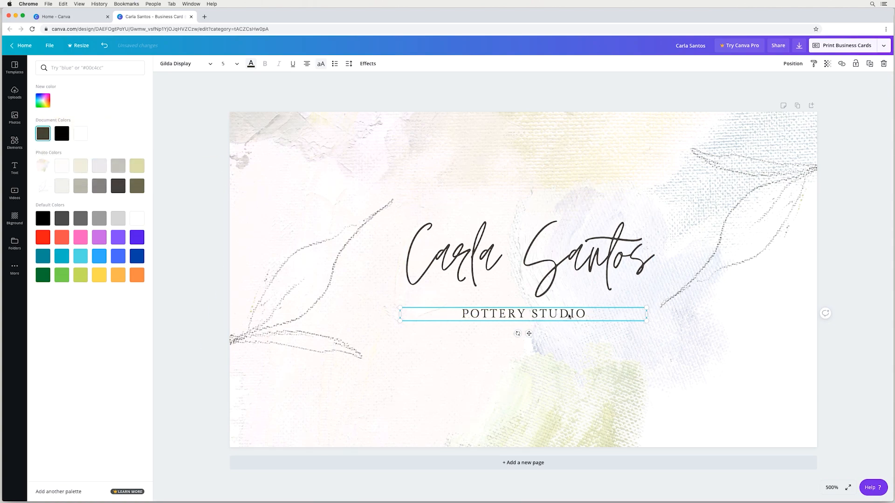
left_click(14, 93)
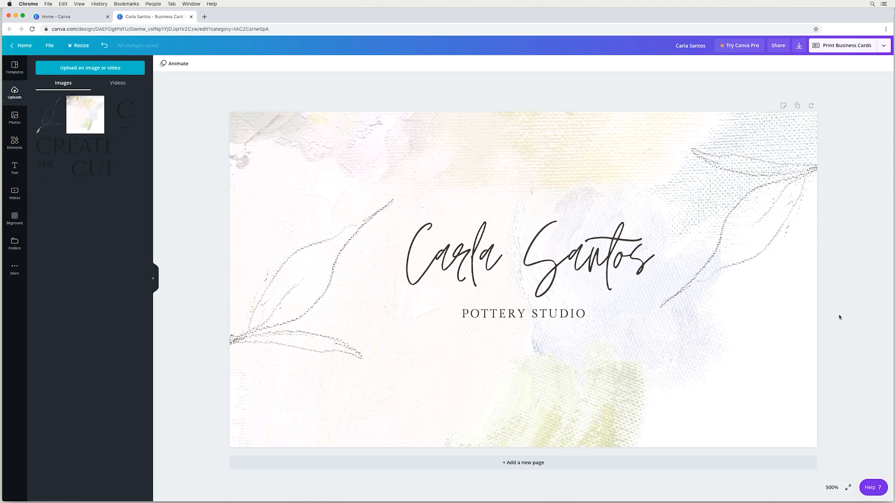
mouse_move(802, 362)
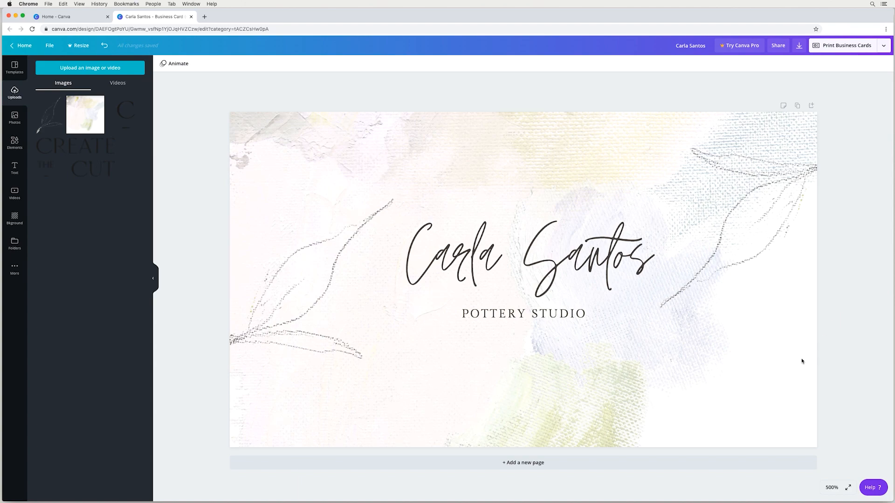
mouse_move(797, 105)
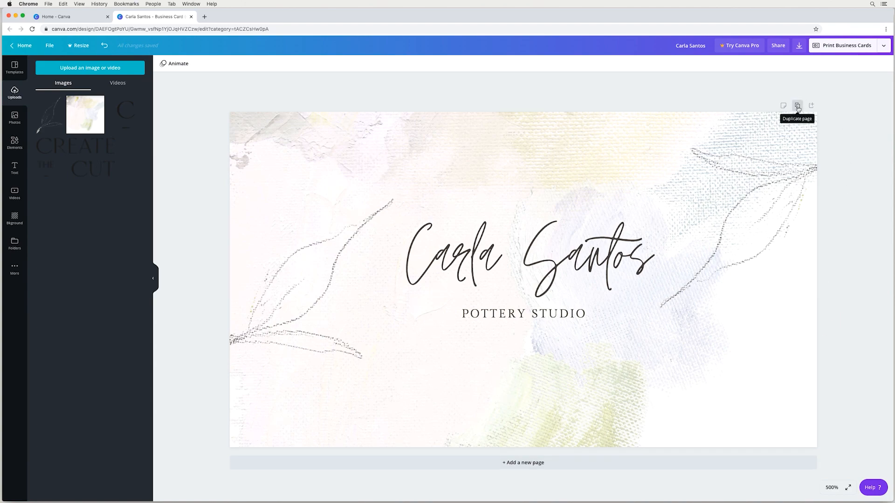
mouse_move(523, 464)
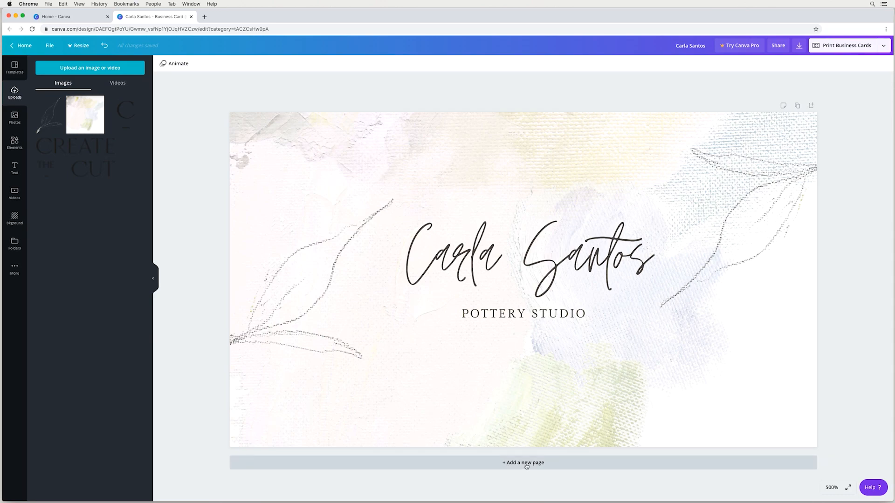
mouse_move(800, 119)
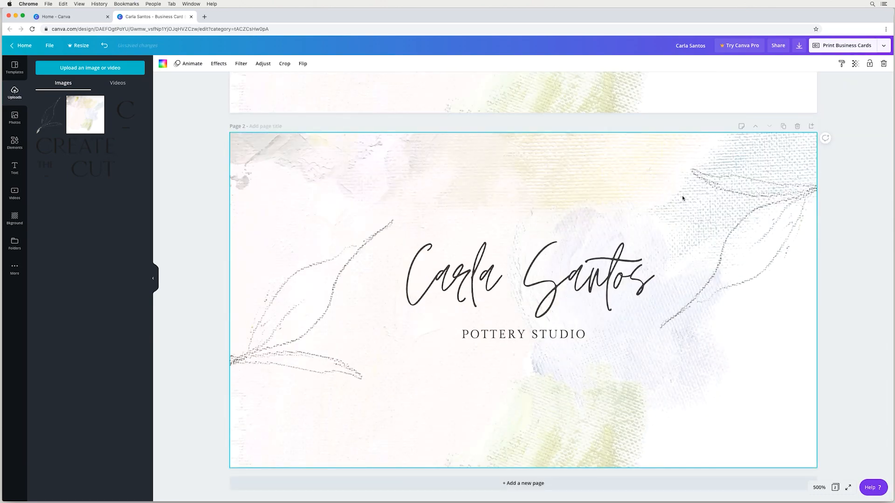
- Select the leaf art on the duplicated second page for removal
left_click(742, 228)
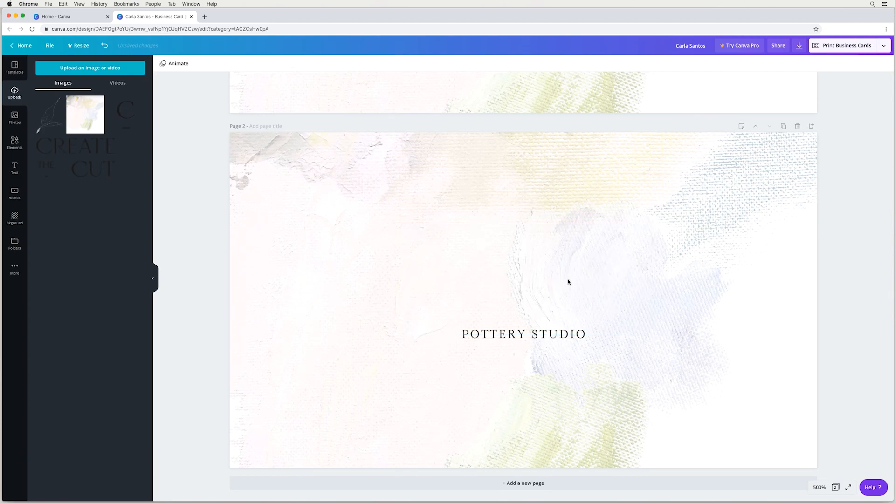
- Move the back-page text lower and change it to 'EAST LONDON STUDIO'
left_click(523, 334)
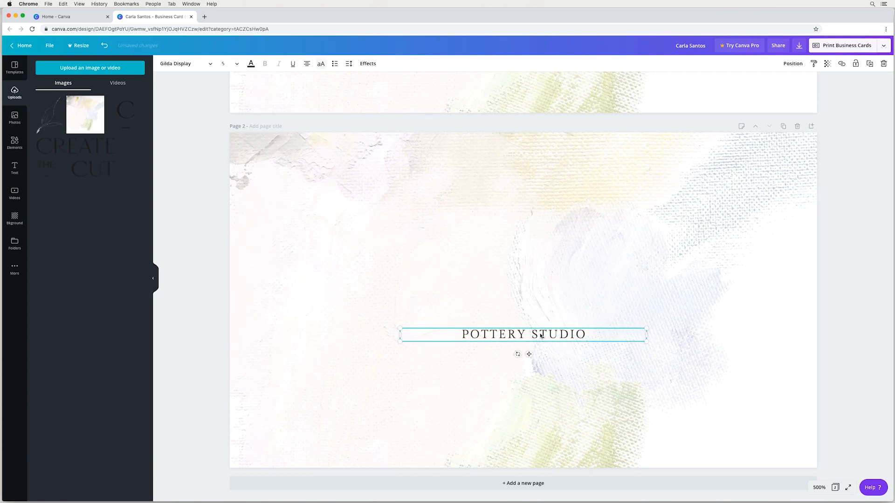
left_click_drag(522, 335, 523, 381)
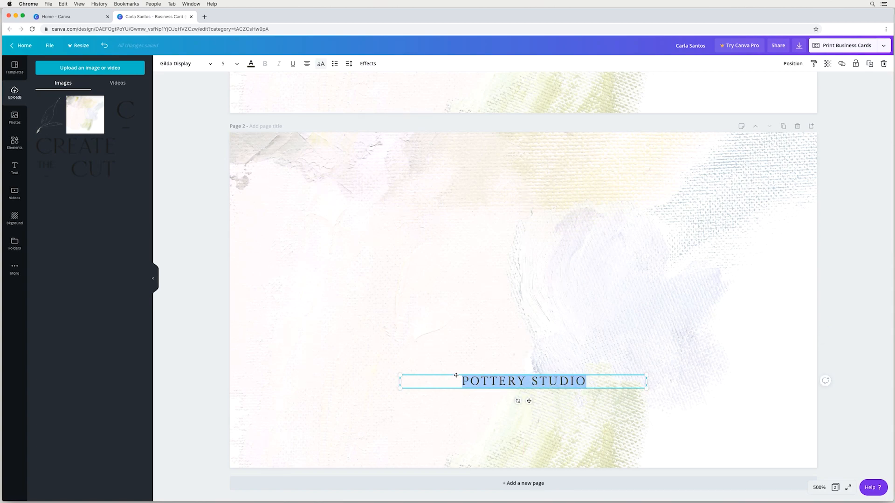
type("EAST LONDO")
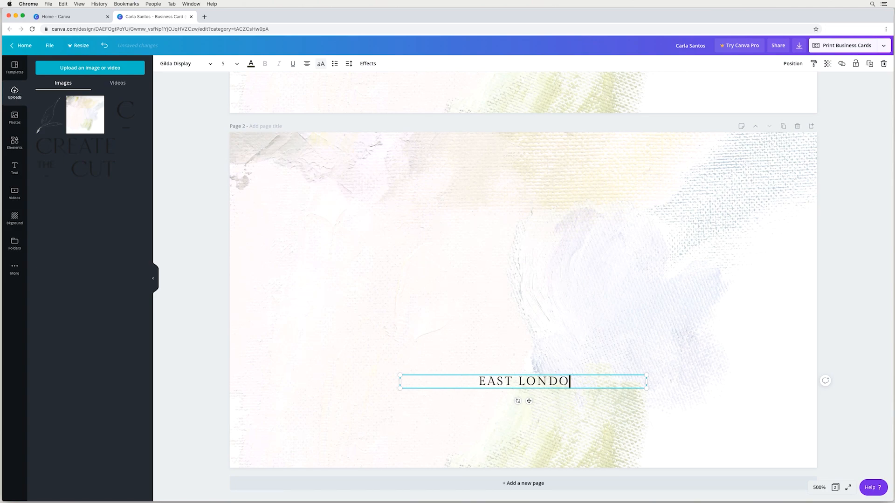
type("N STUDIO")
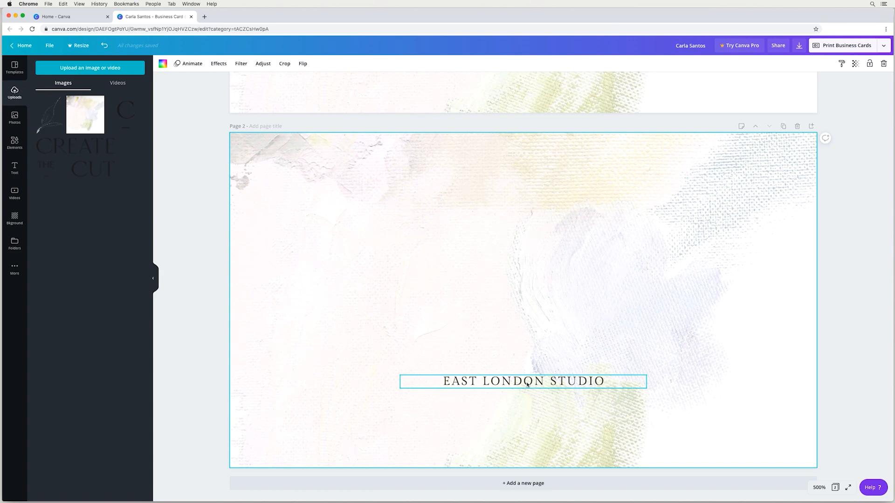
double_click(522, 381)
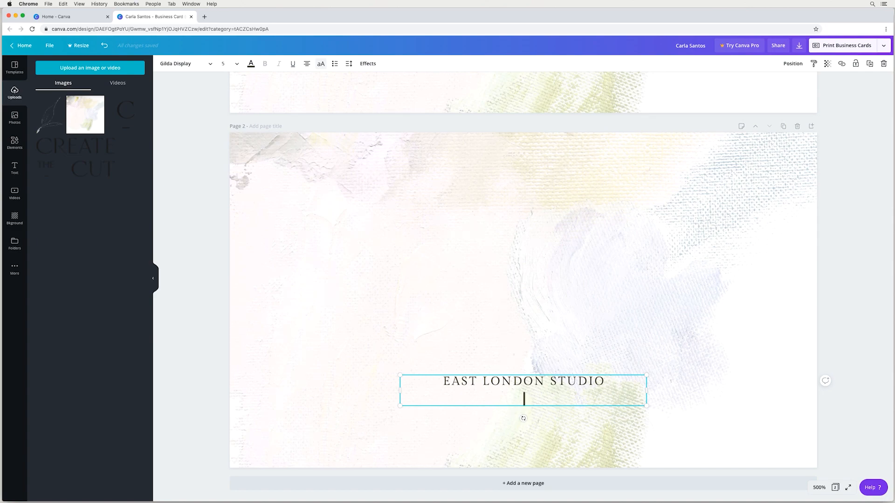
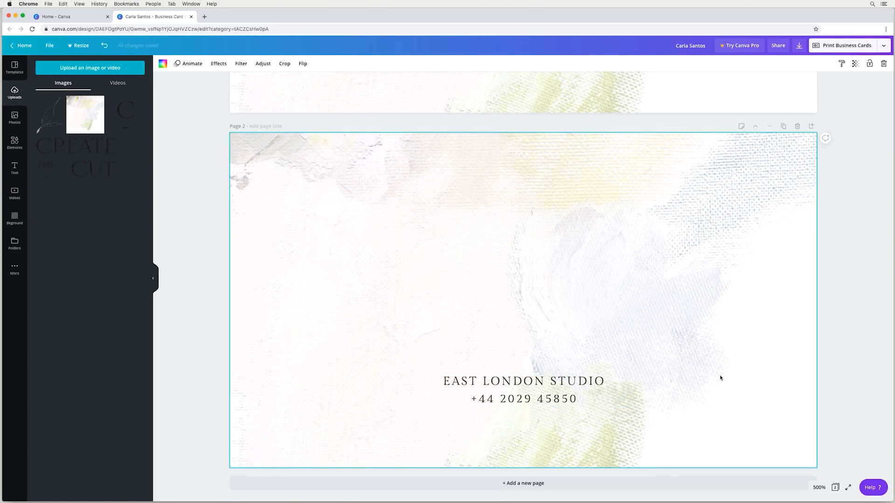
scroll("up", 3)
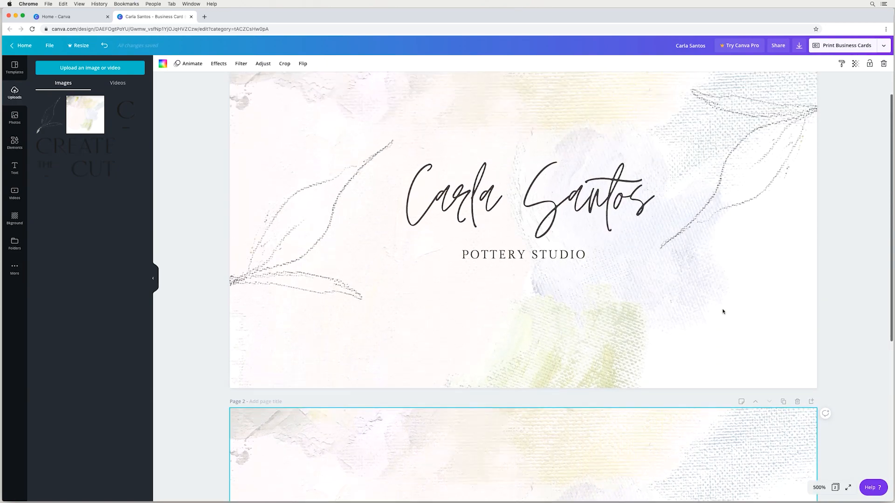
- Return to page 1 and bring up the Print Business Cards order panel
scroll("down", 3)
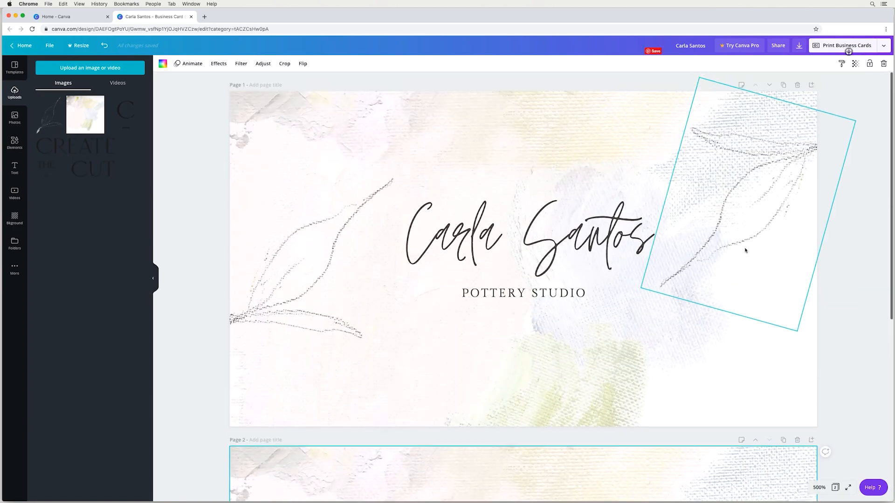
left_click(858, 252)
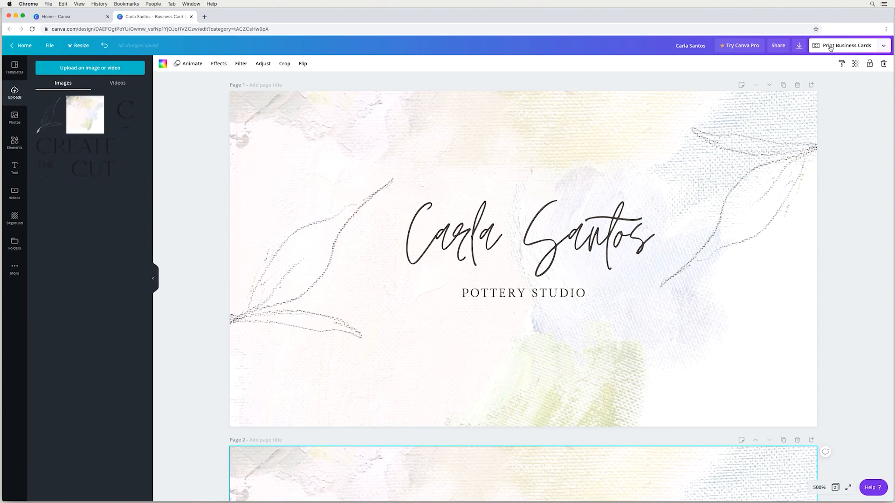
left_click(847, 44)
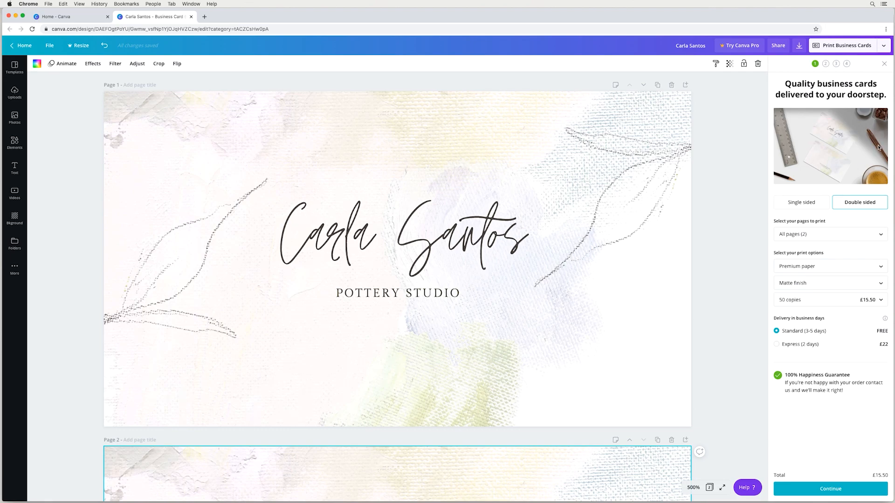
- Choose Download from the publish list with PNG as the file type for all pages
left_click(883, 45)
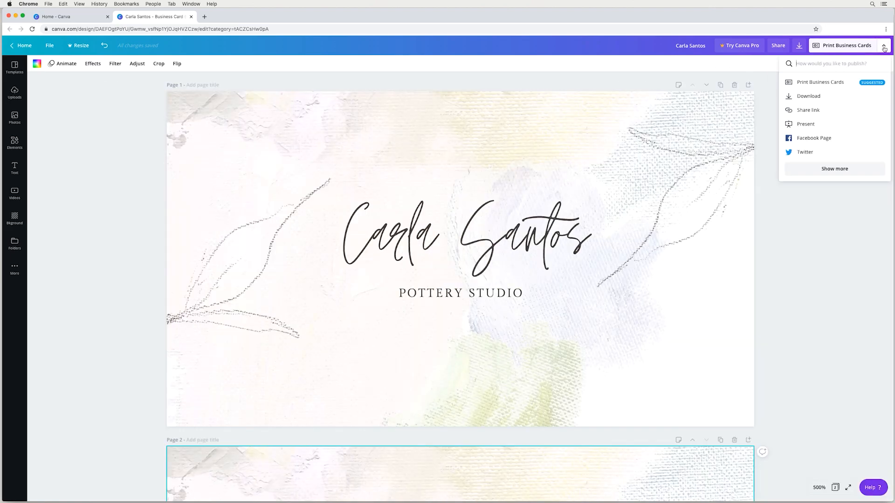
mouse_move(808, 96)
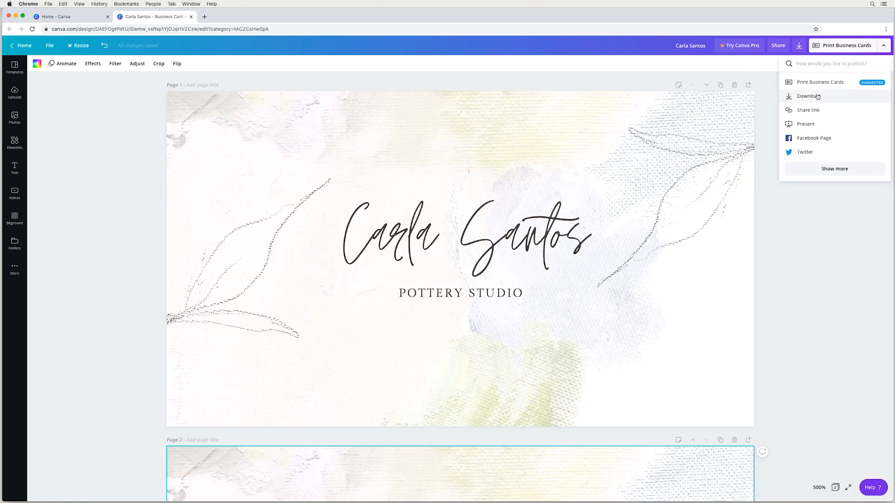
left_click(807, 96)
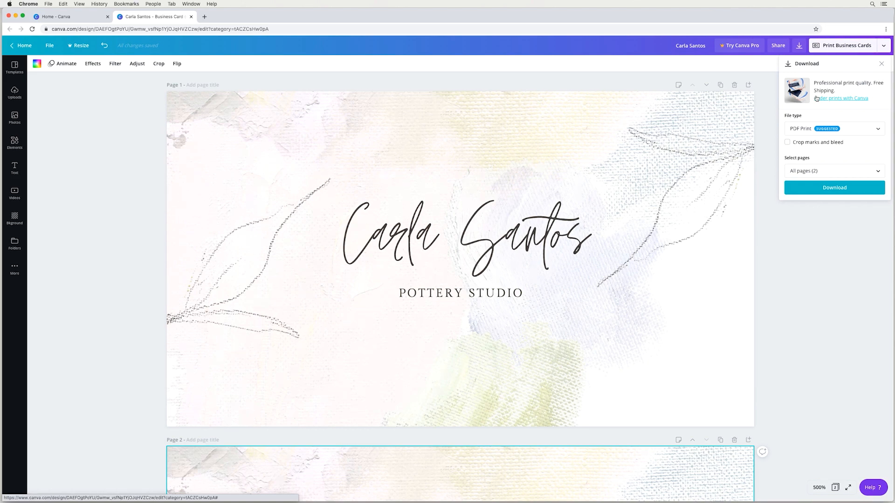
left_click(834, 128)
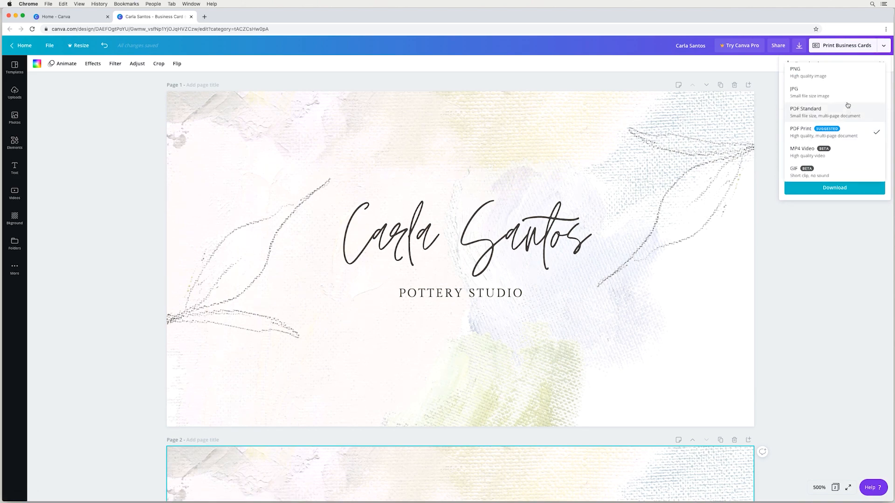
mouse_move(834, 78)
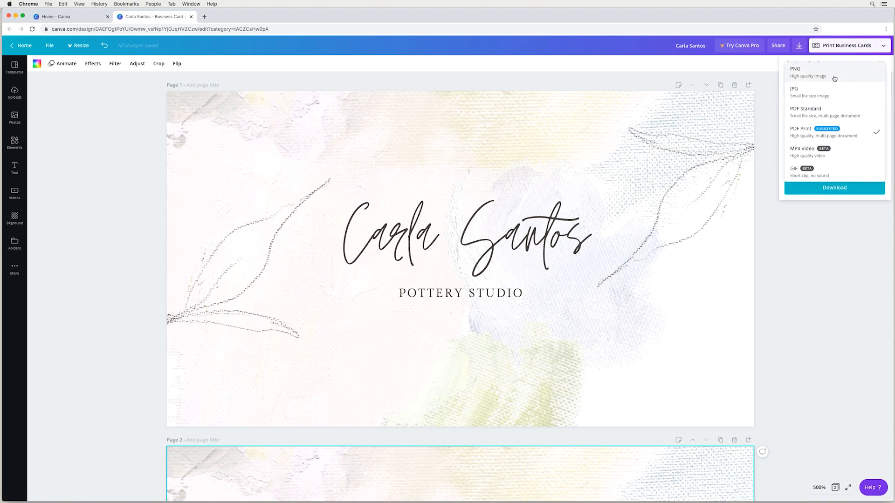
left_click(794, 72)
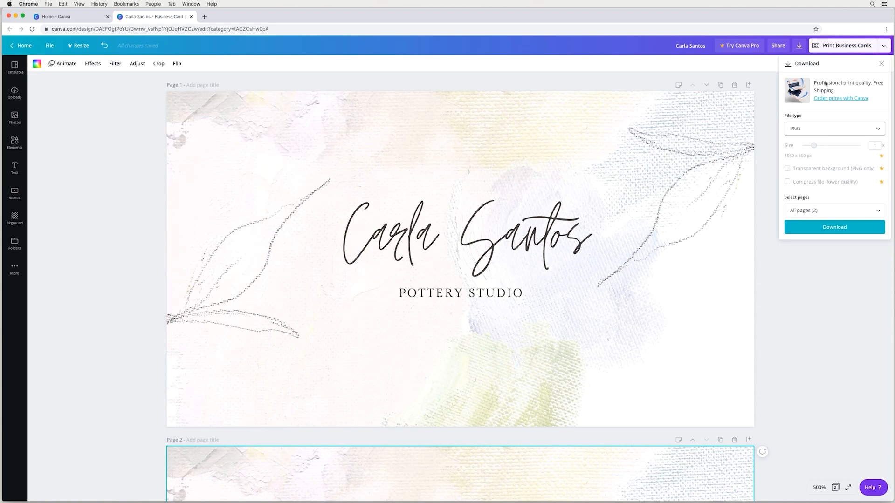
- Change options in the download panel before exporting
left_click(460, 293)
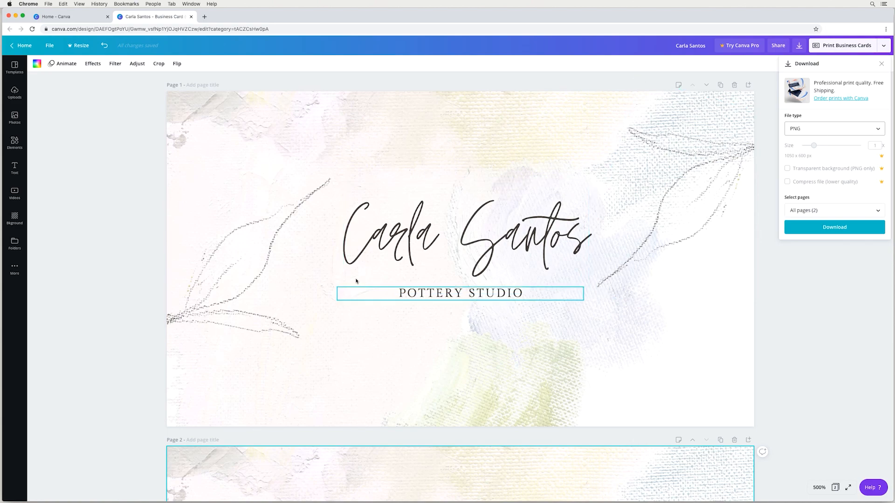
left_click(632, 336)
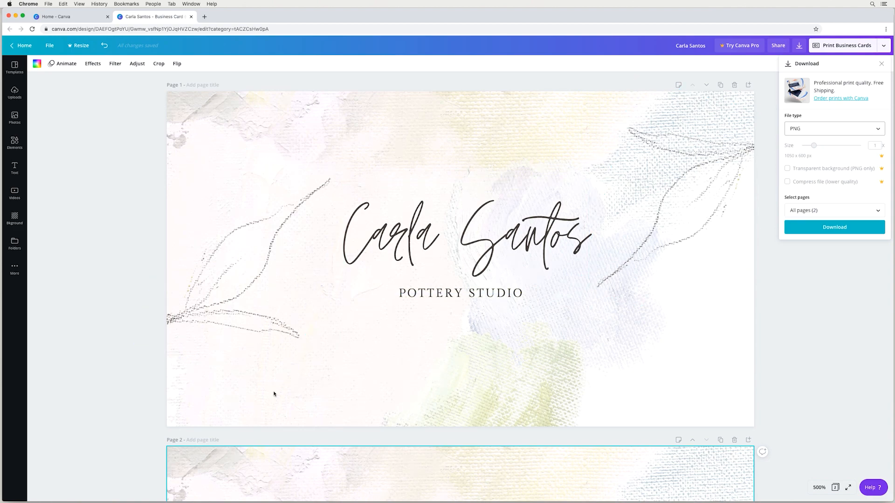
mouse_move(666, 347)
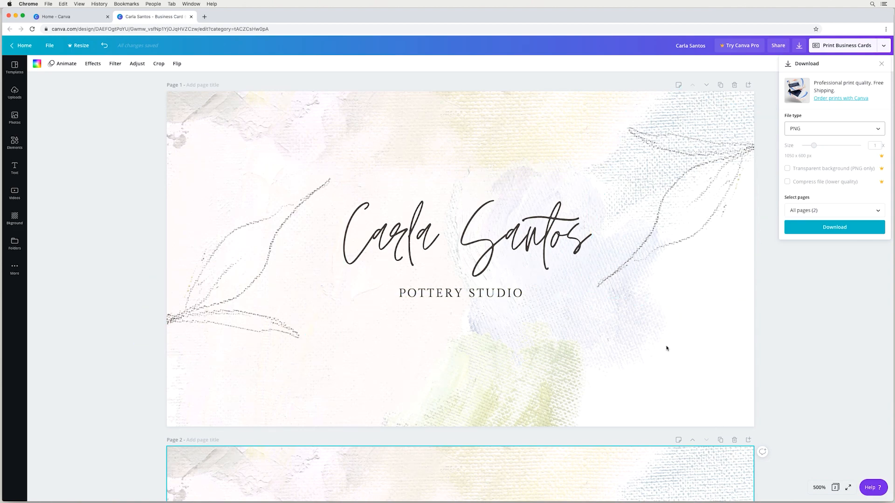